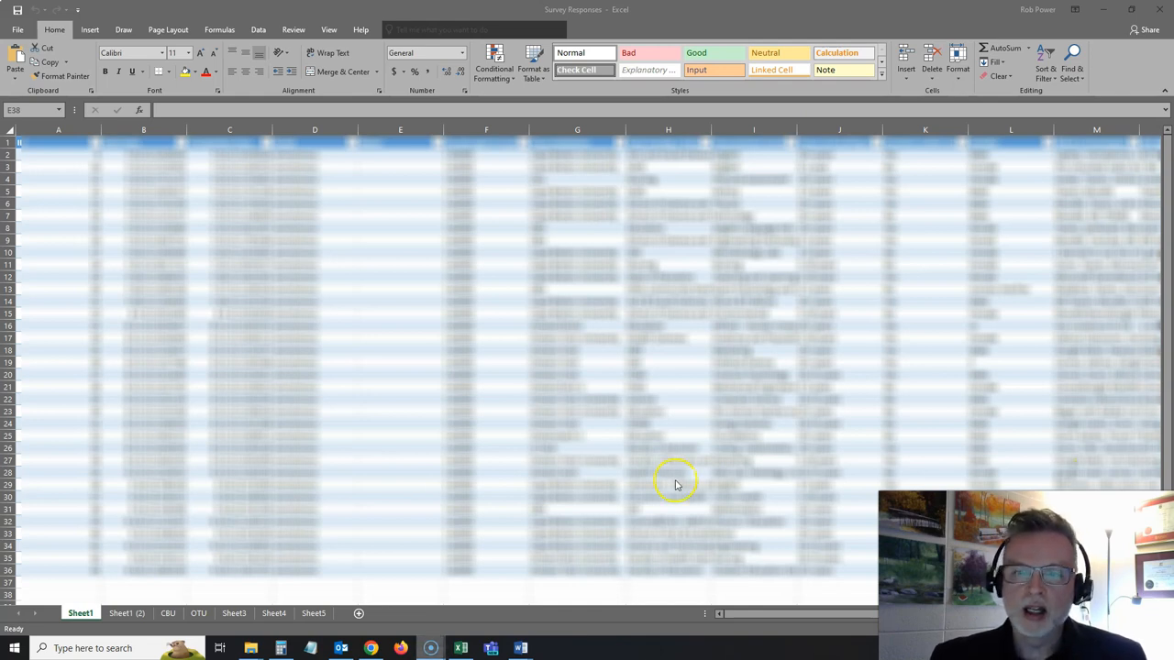
{"action": "mouse_move", "coordinate": [656, 479]}
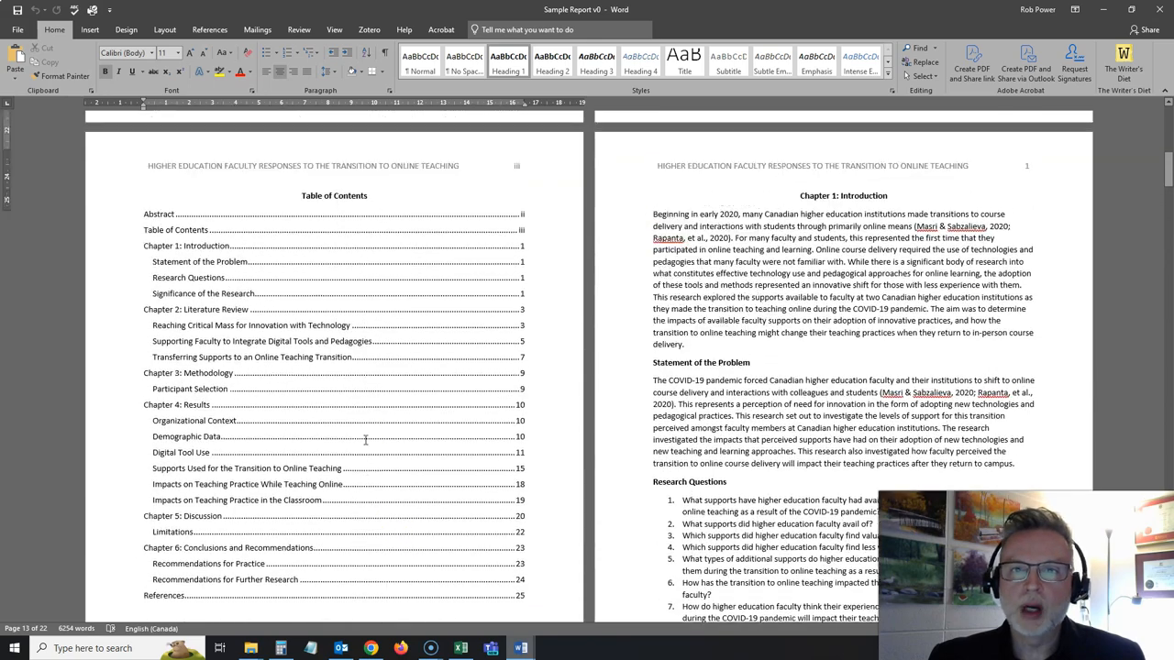
Step: Scroll from the Table of Contents past the literature review and methodology to Chapter 4: Results
{"action": "scroll", "scroll_direction": "down", "scroll_amount": 3}
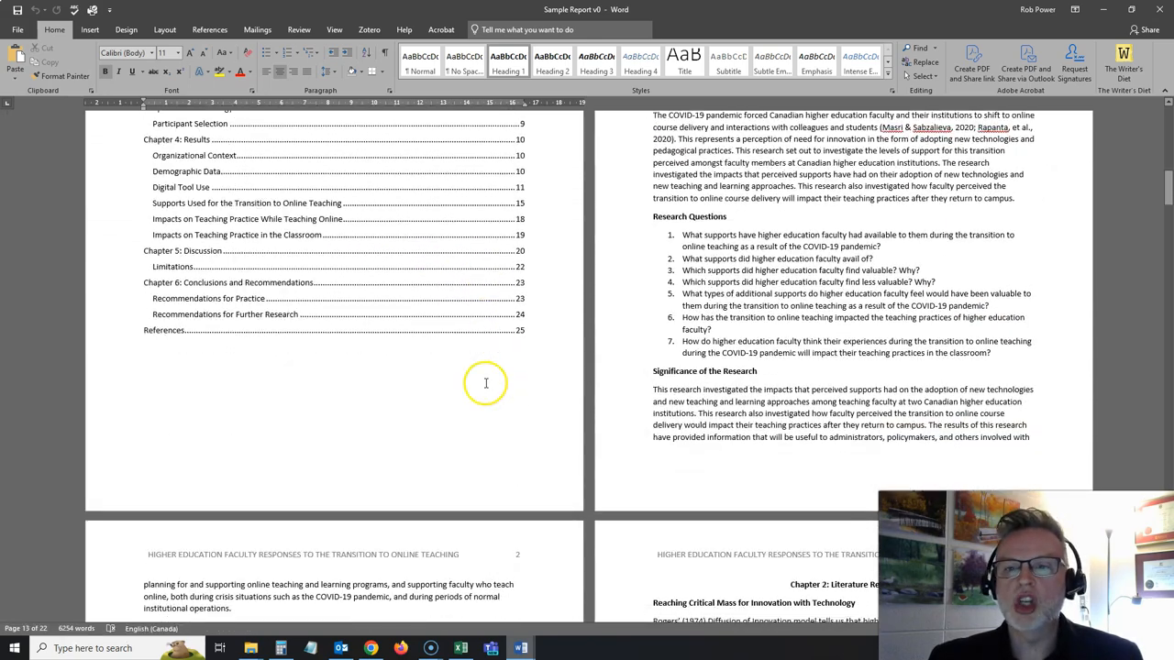
{"action": "scroll", "scroll_direction": "down", "scroll_amount": 3}
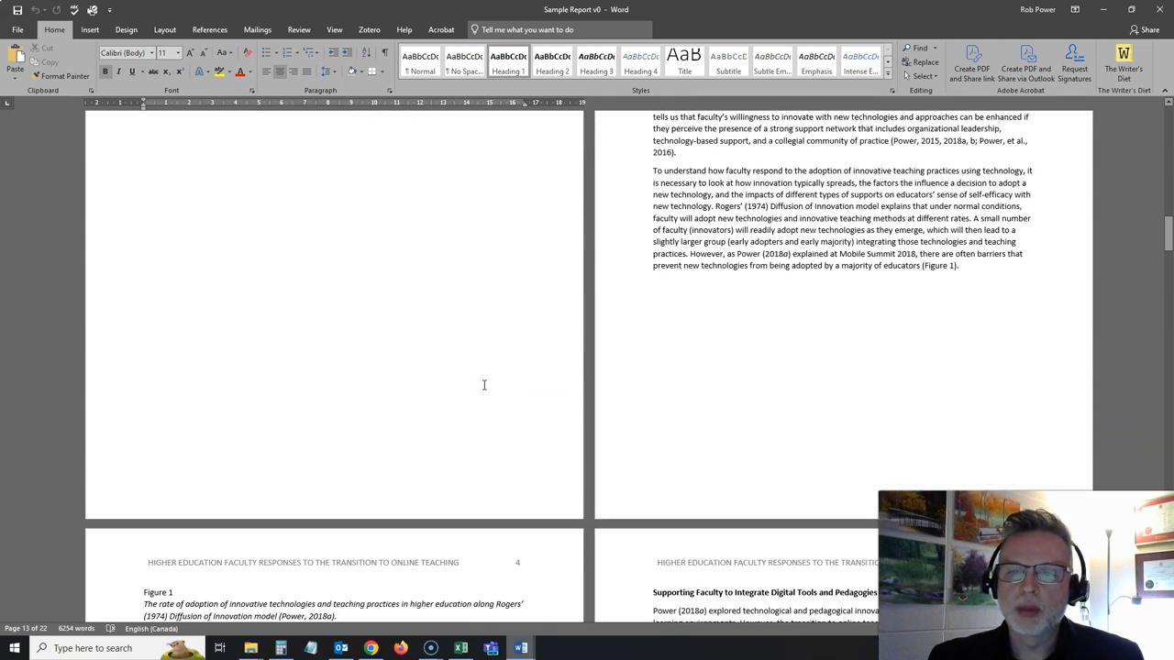
{"action": "scroll", "scroll_direction": "down", "scroll_amount": 3}
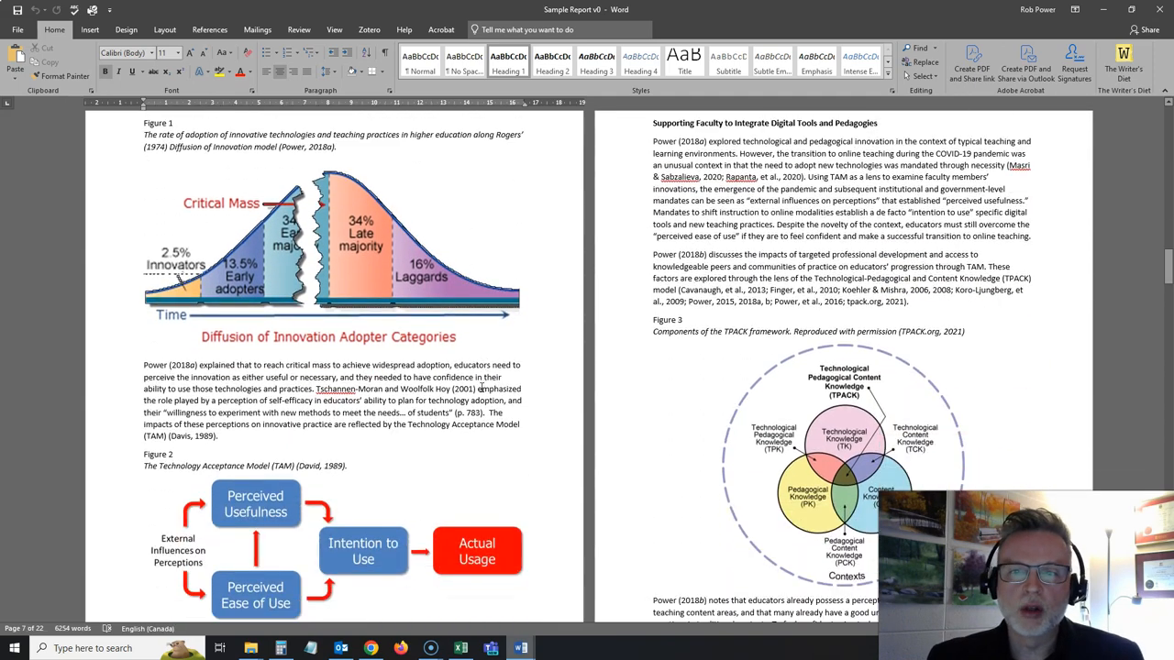
{"action": "scroll", "scroll_direction": "down", "scroll_amount": 3}
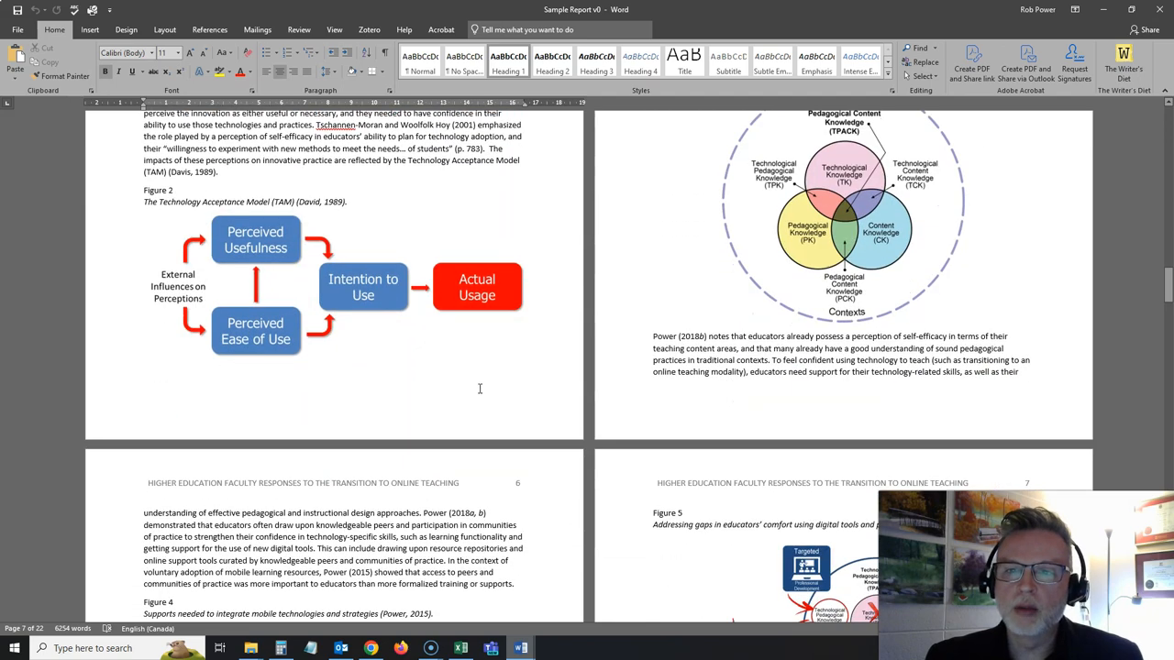
{"action": "scroll", "scroll_direction": "down", "scroll_amount": 3}
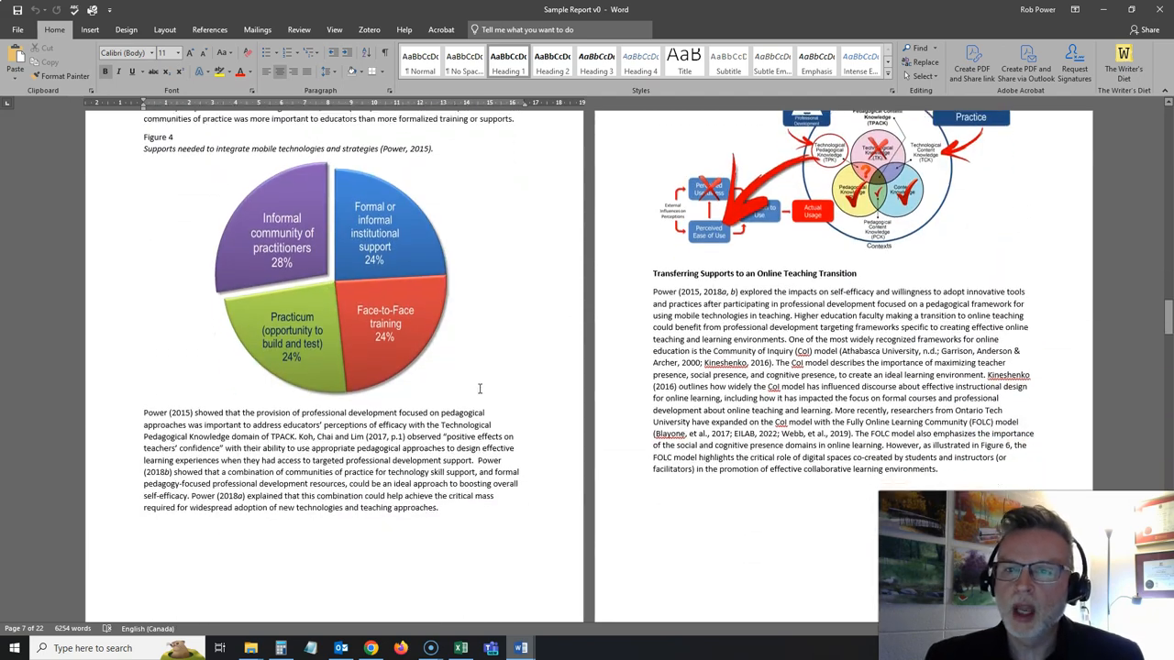
{"action": "scroll", "scroll_direction": "down", "scroll_amount": 3}
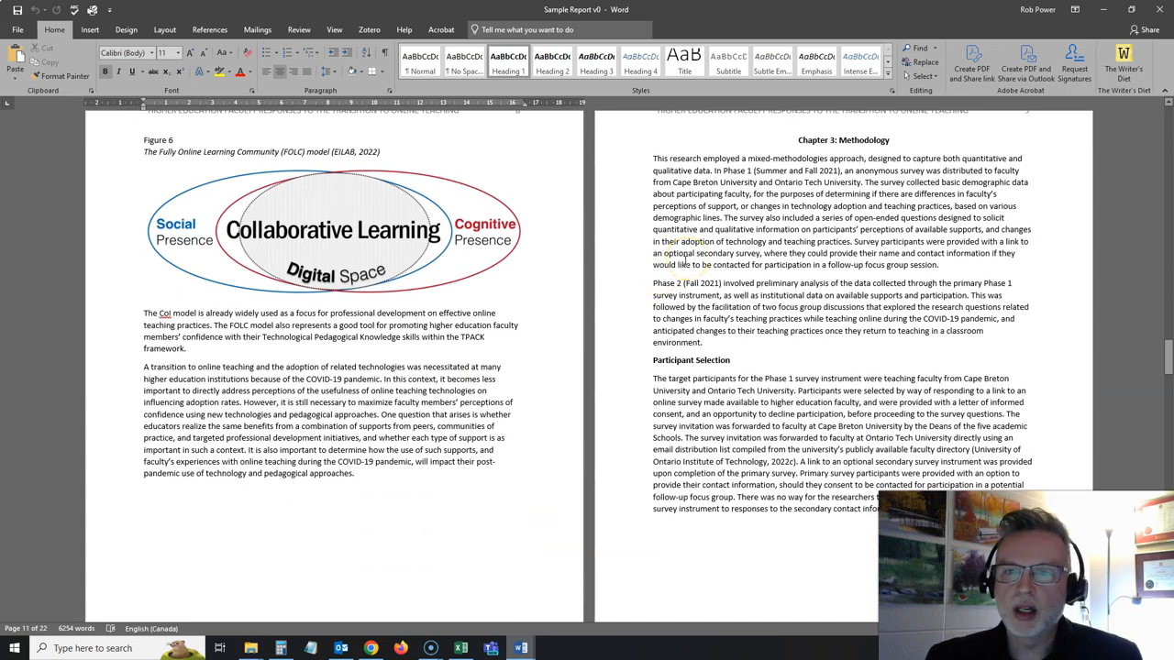
{"action": "scroll", "scroll_direction": "down", "scroll_amount": 3}
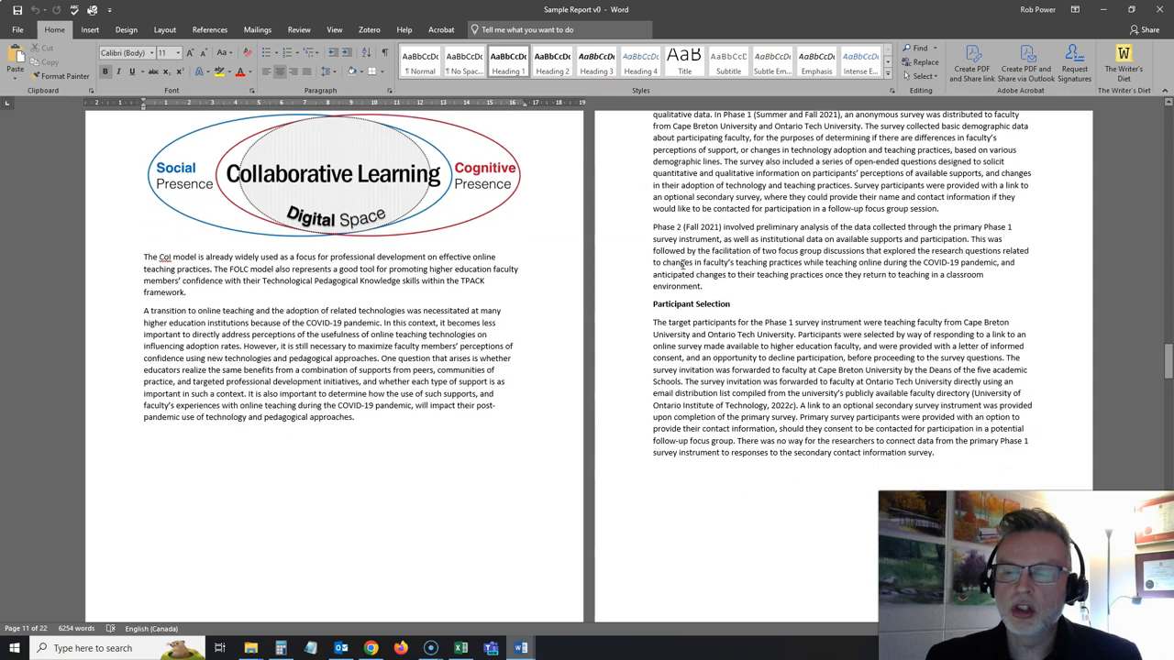
{"action": "scroll", "scroll_direction": "down", "scroll_amount": 3}
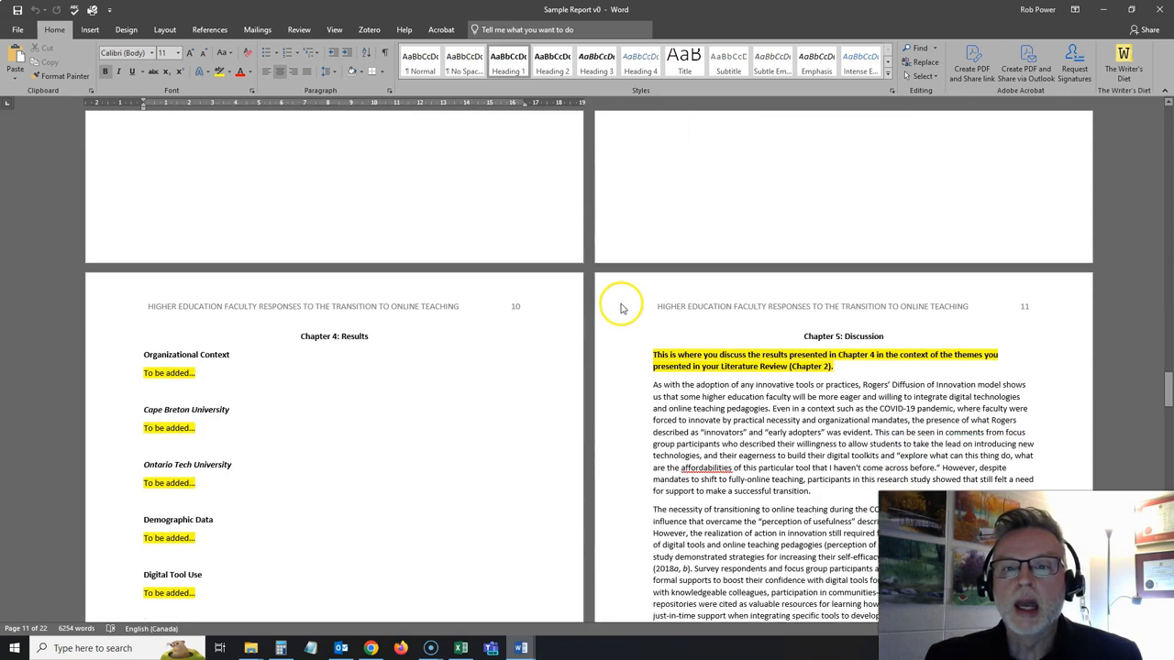
{"action": "scroll", "scroll_direction": "down", "scroll_amount": 3}
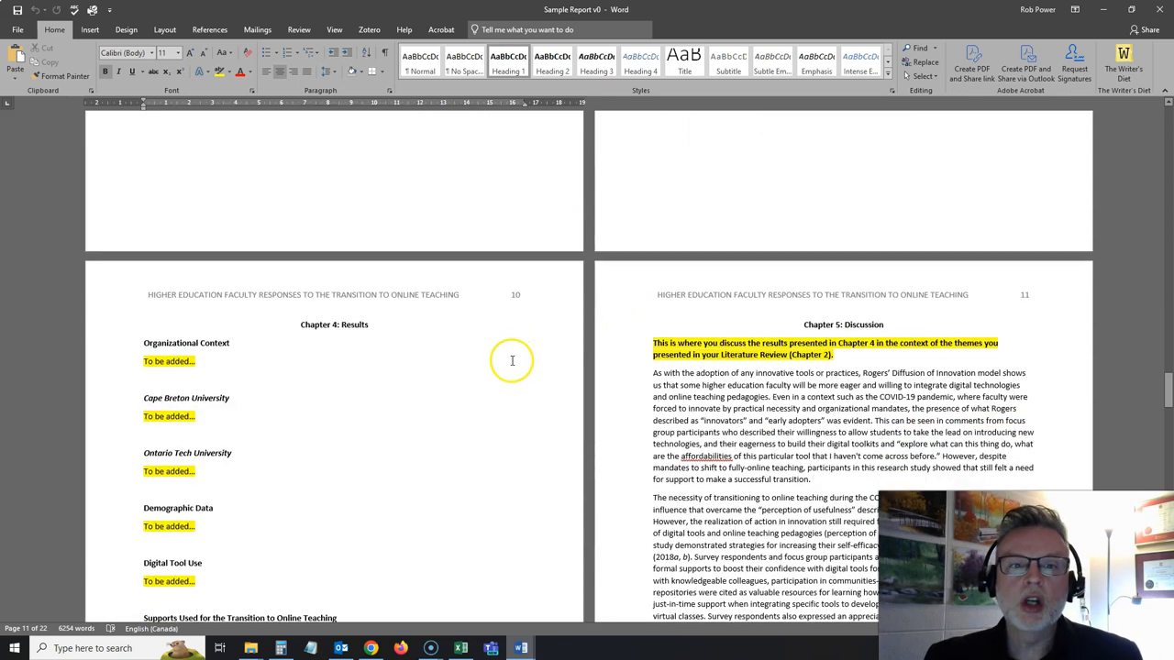
{"action": "scroll", "scroll_direction": "down", "scroll_amount": 3}
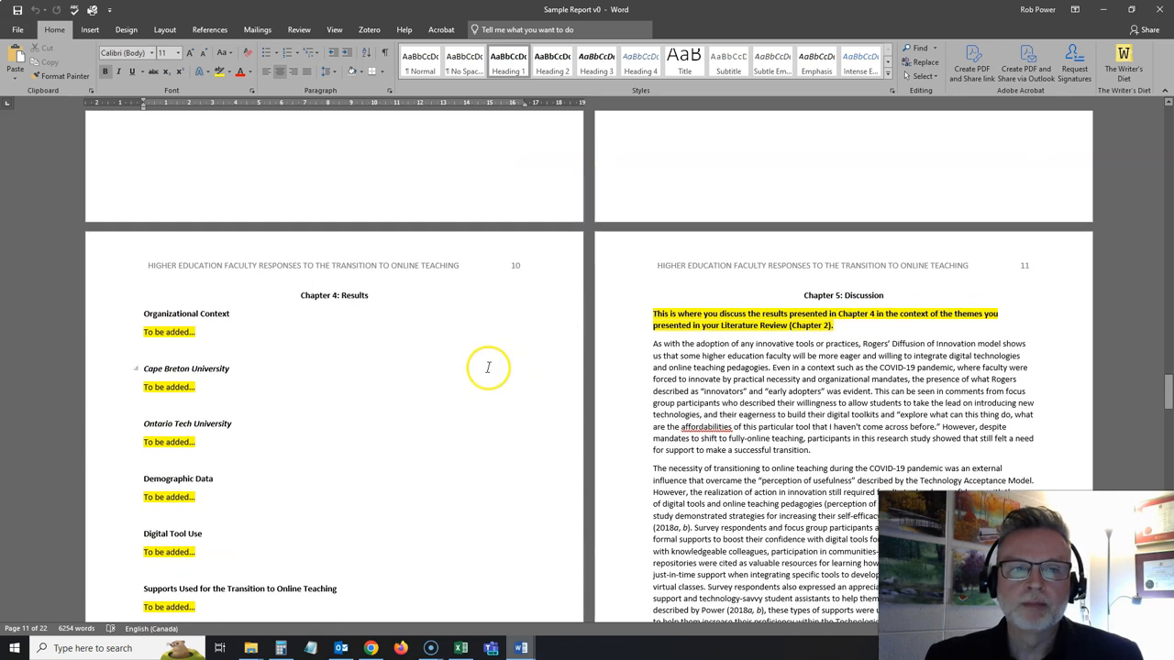
{"action": "mouse_move", "coordinate": [491, 360]}
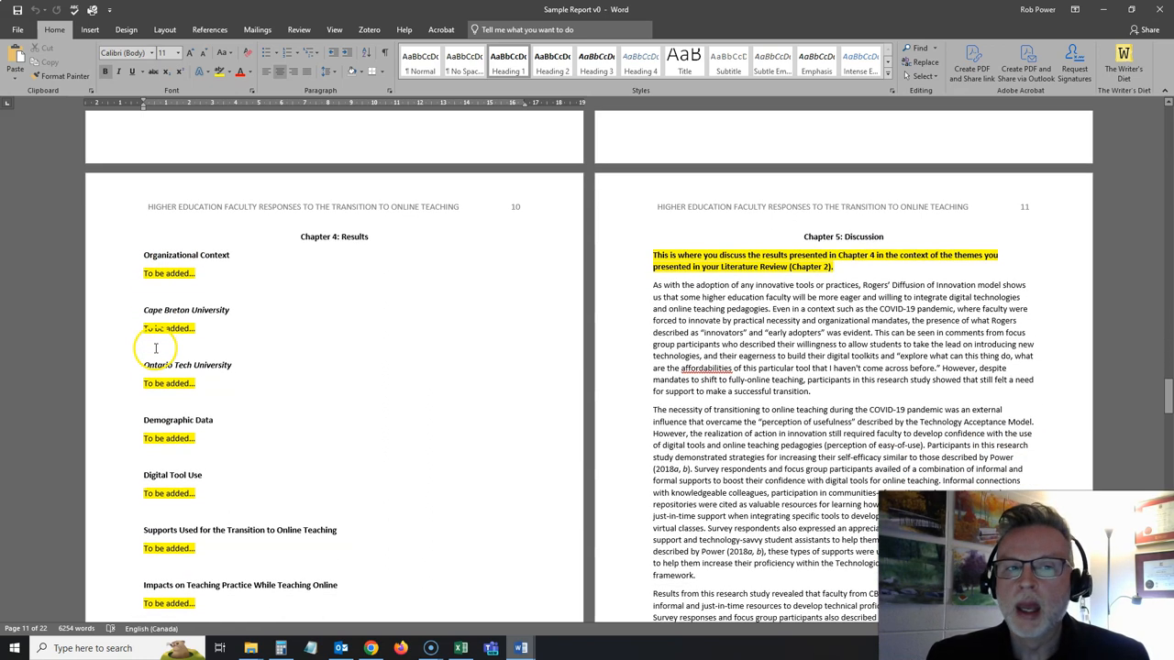
{"action": "mouse_move", "coordinate": [183, 281]}
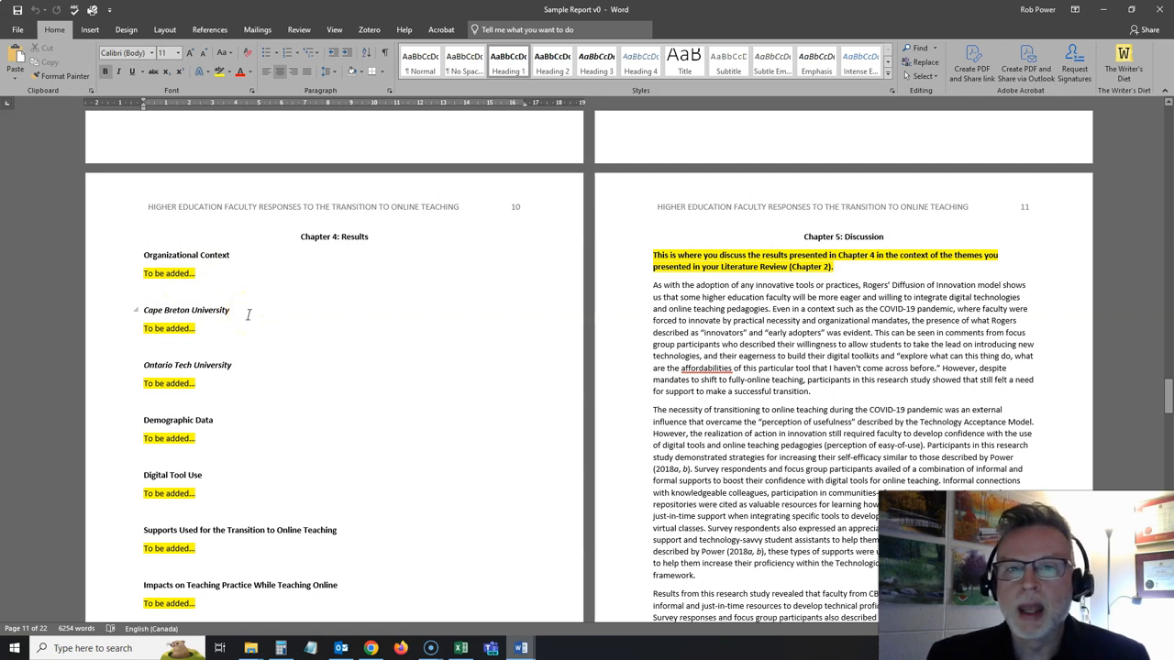
{"action": "mouse_move", "coordinate": [242, 323]}
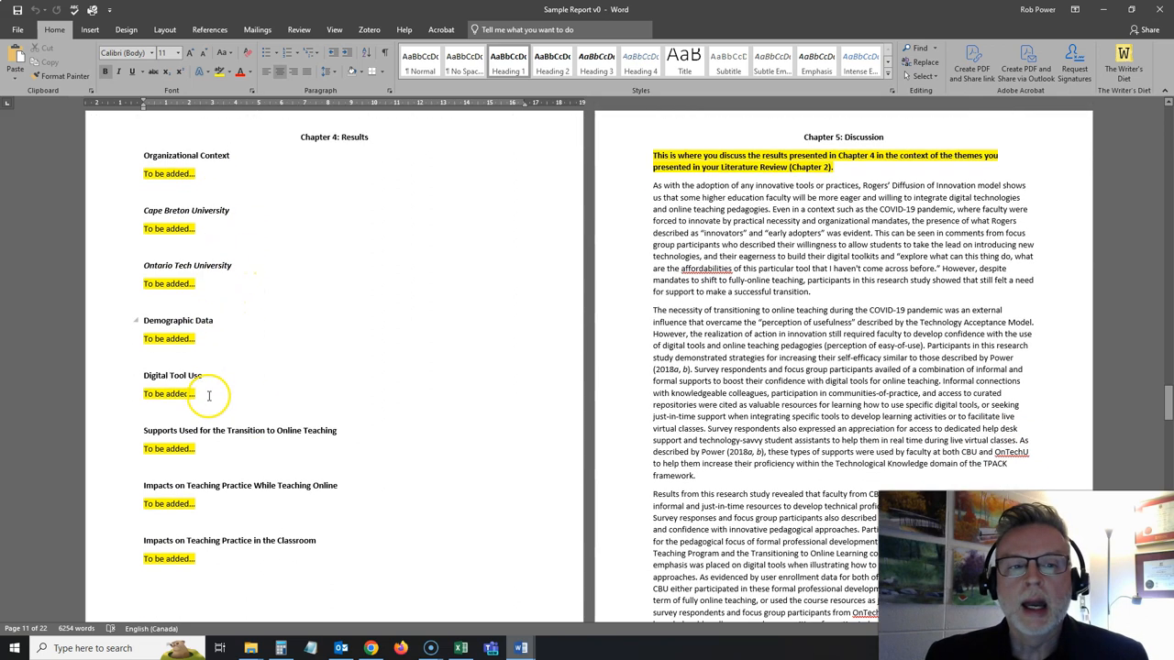
{"action": "scroll", "scroll_direction": "down", "scroll_amount": 3}
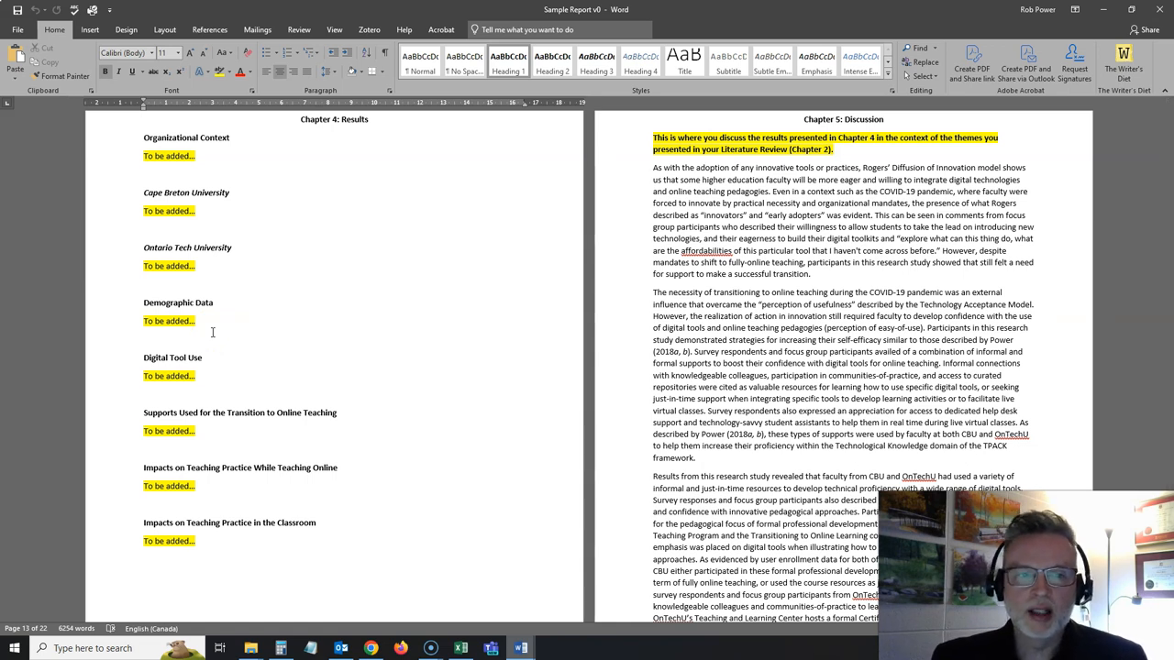
{"action": "mouse_move", "coordinate": [320, 319]}
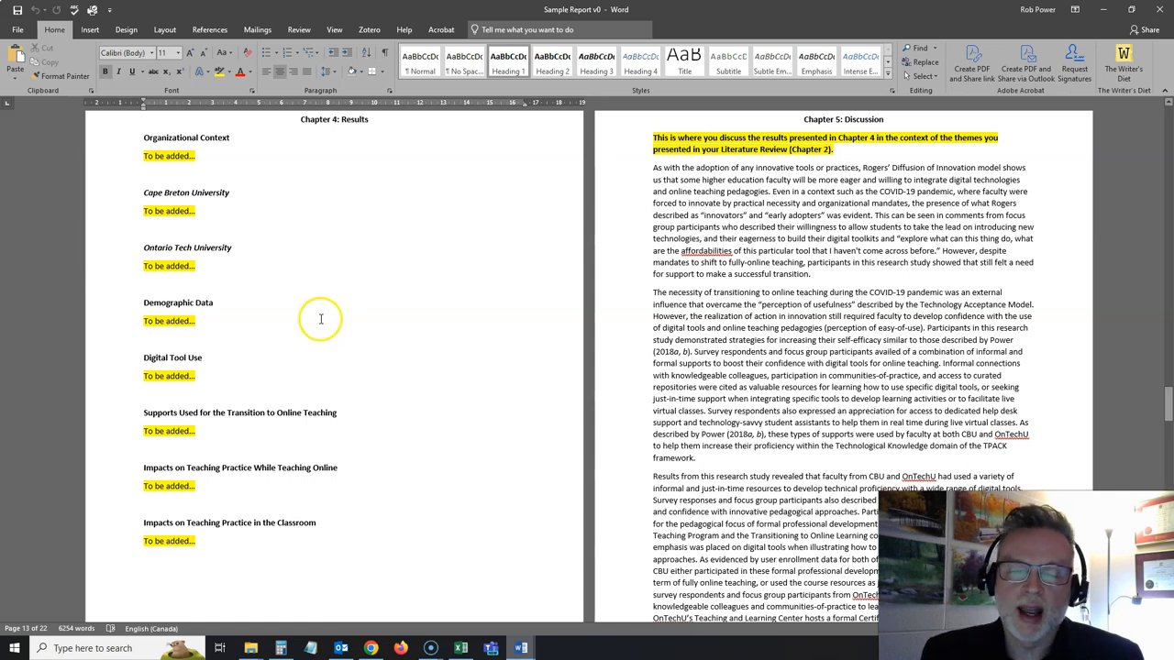
{"action": "mouse_move", "coordinate": [215, 356]}
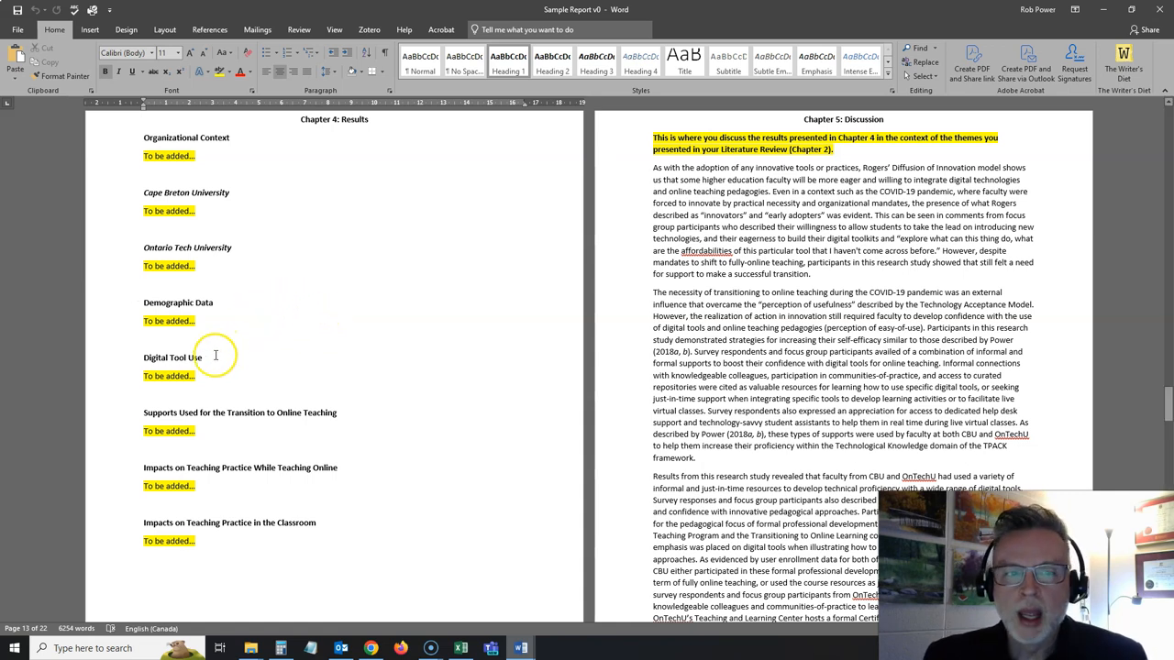
{"action": "scroll", "scroll_direction": "down", "scroll_amount": 3}
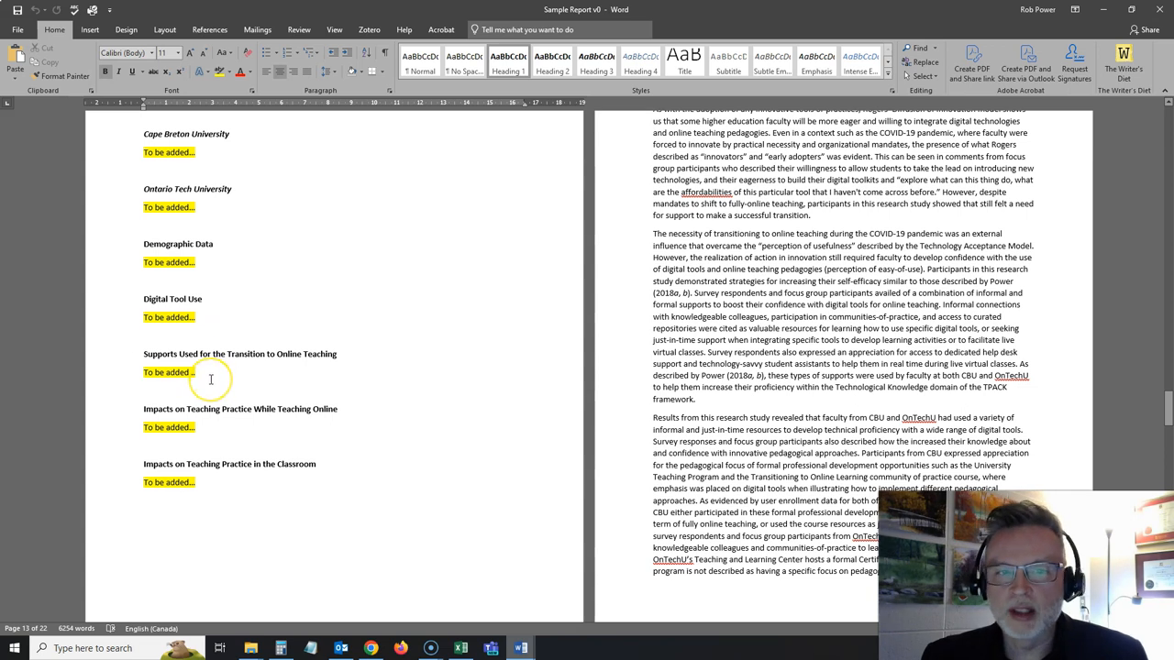
{"action": "mouse_move", "coordinate": [218, 389]}
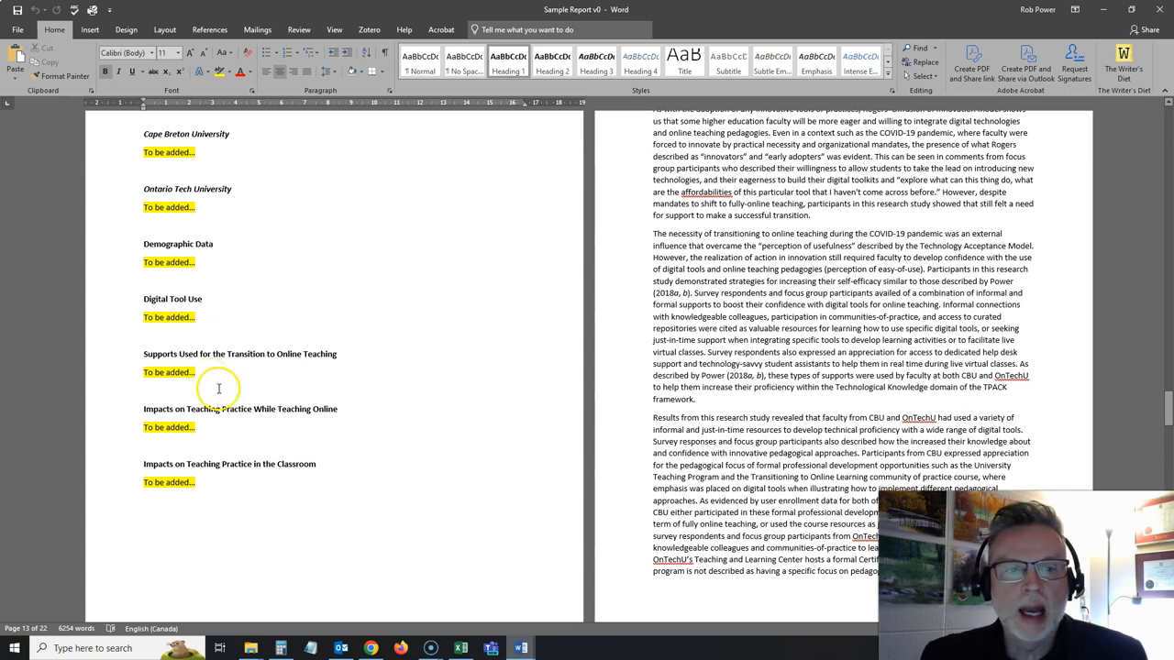
{"action": "mouse_move", "coordinate": [220, 429]}
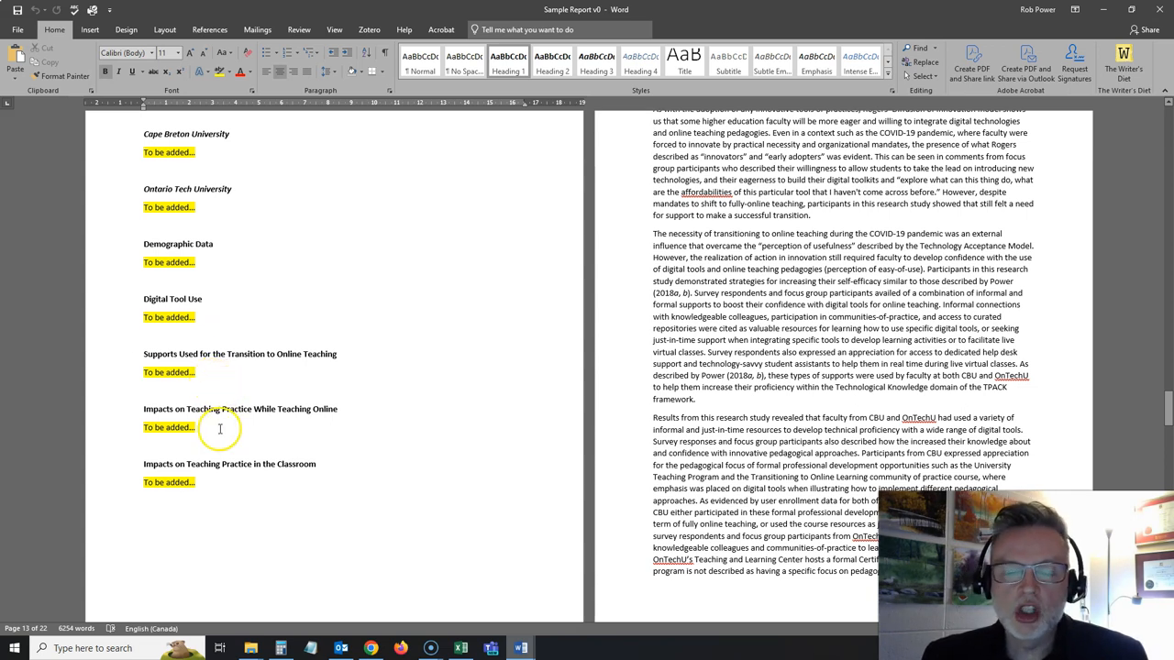
{"action": "mouse_move", "coordinate": [210, 483]}
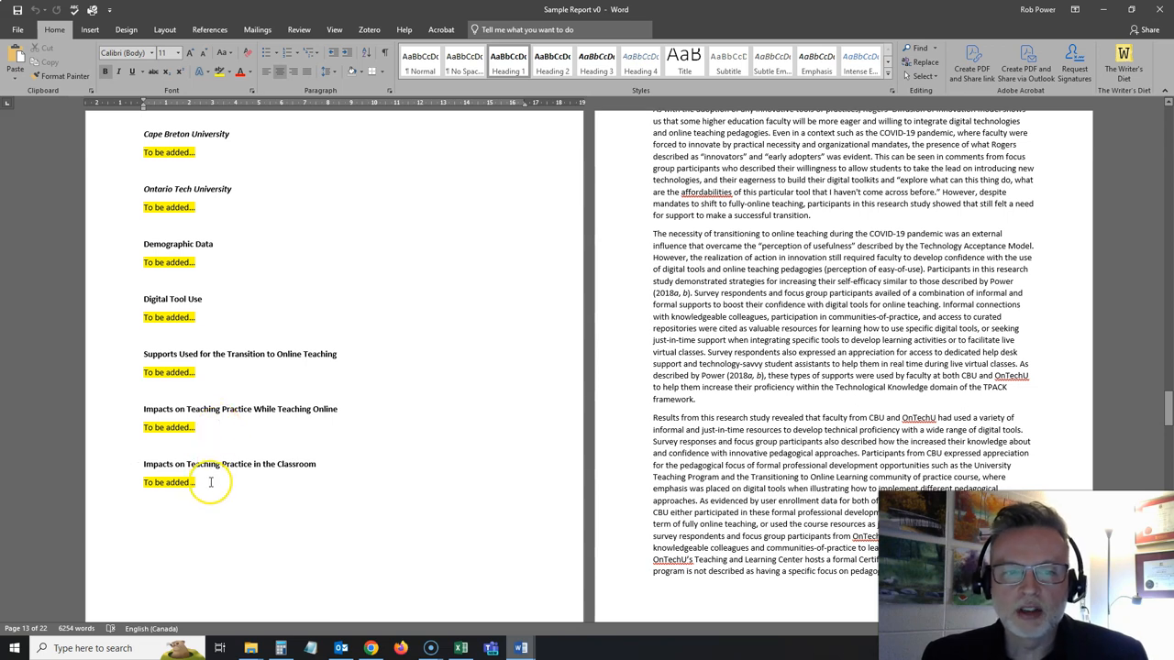
{"action": "mouse_move", "coordinate": [213, 482]}
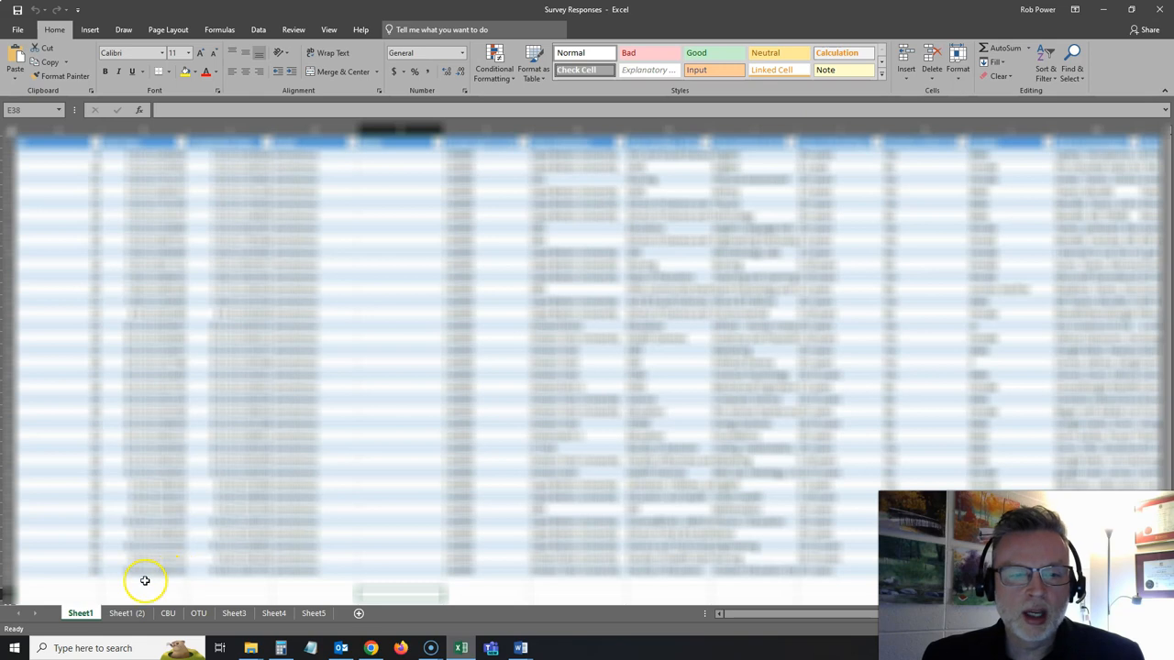
{"action": "mouse_move", "coordinate": [100, 584]}
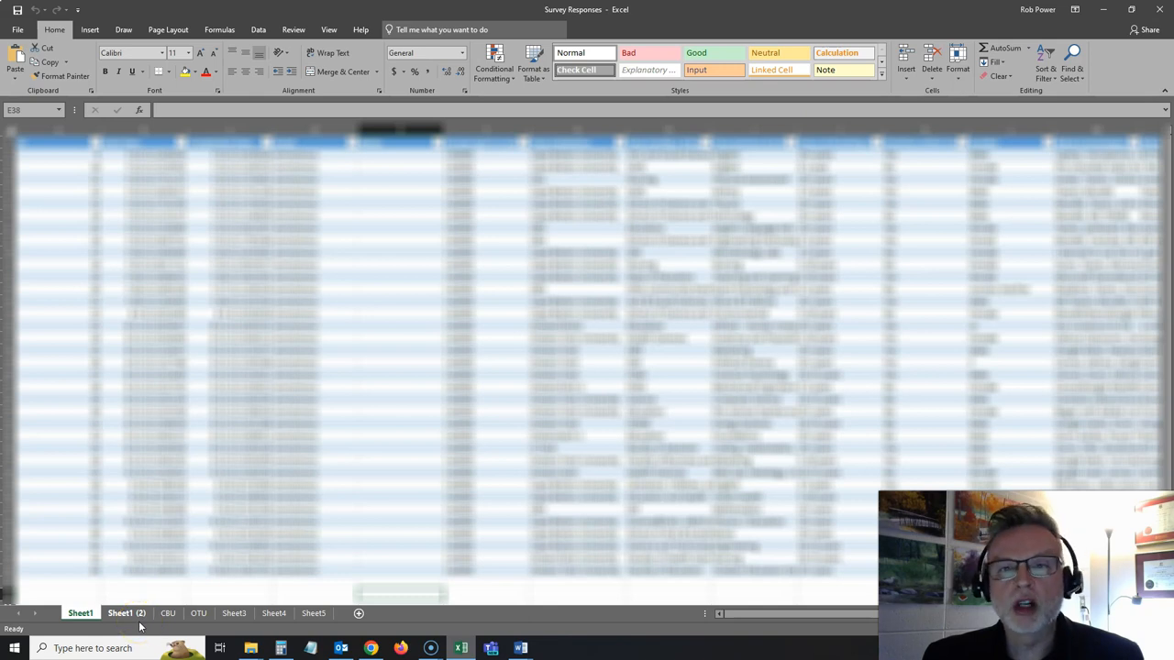
{"action": "left_click", "coordinate": [83, 613]}
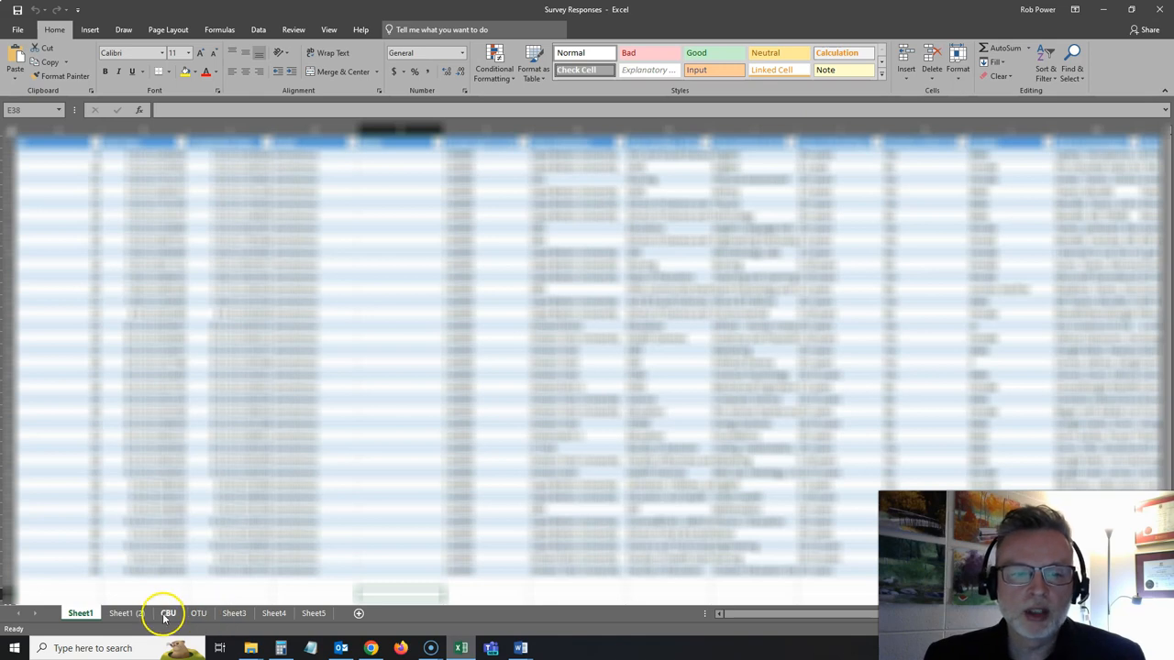
Step: View the CBU sheet's tallied response categories, then switch to Sheet4
{"action": "left_click", "coordinate": [169, 614]}
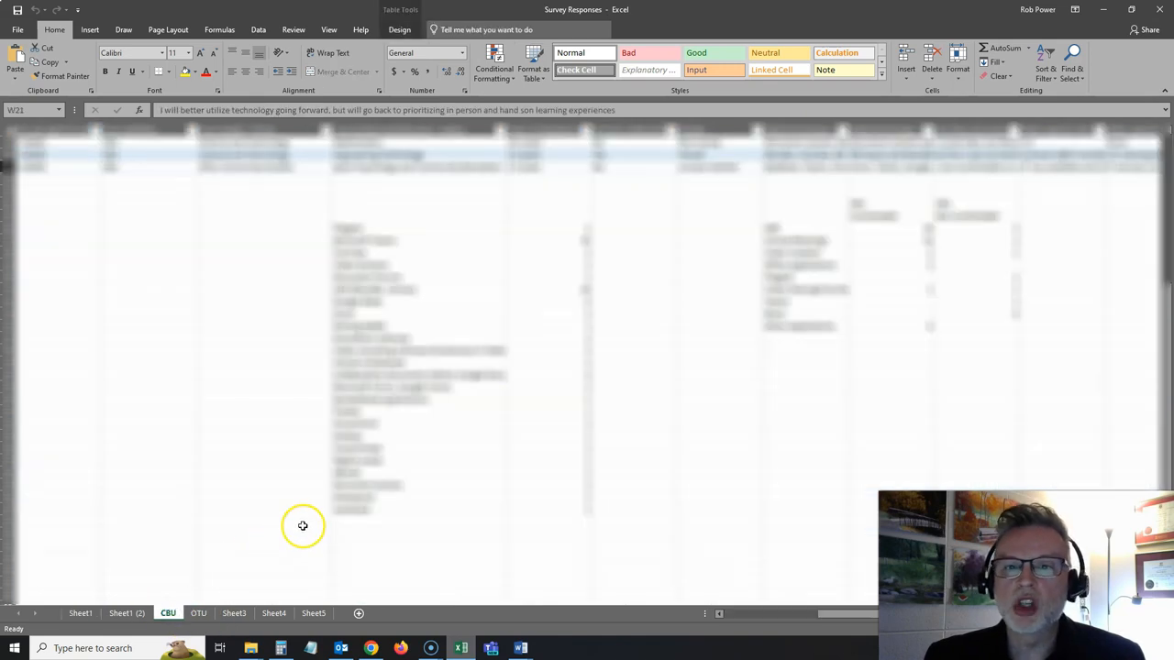
{"action": "mouse_move", "coordinate": [394, 227]}
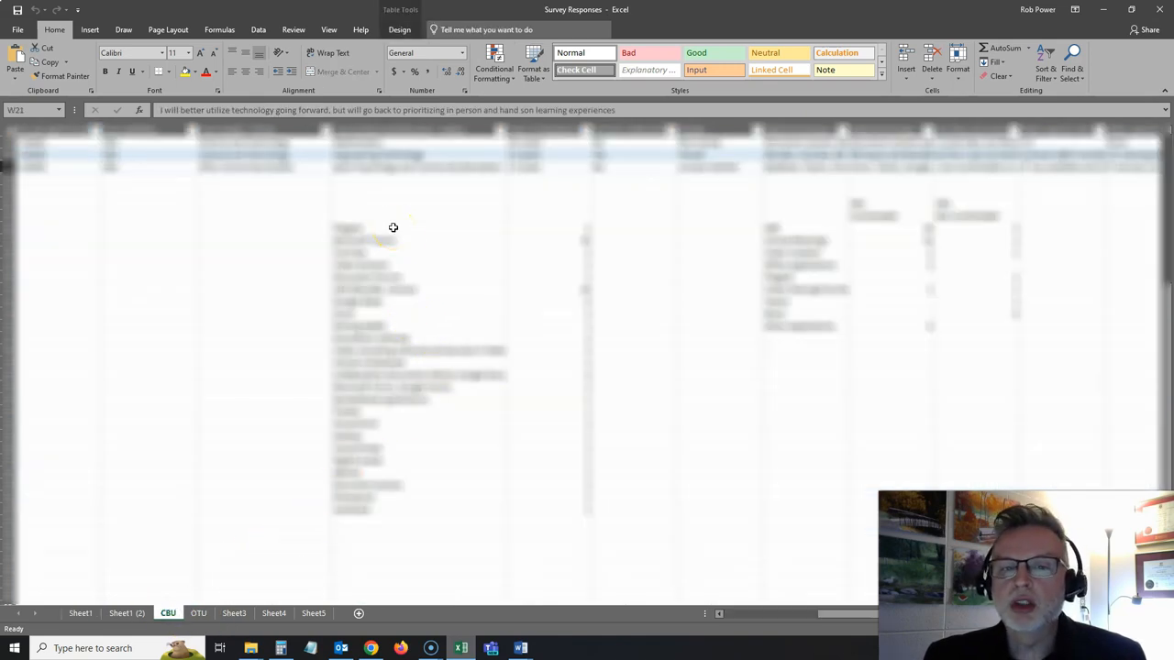
{"action": "mouse_move", "coordinate": [388, 505]}
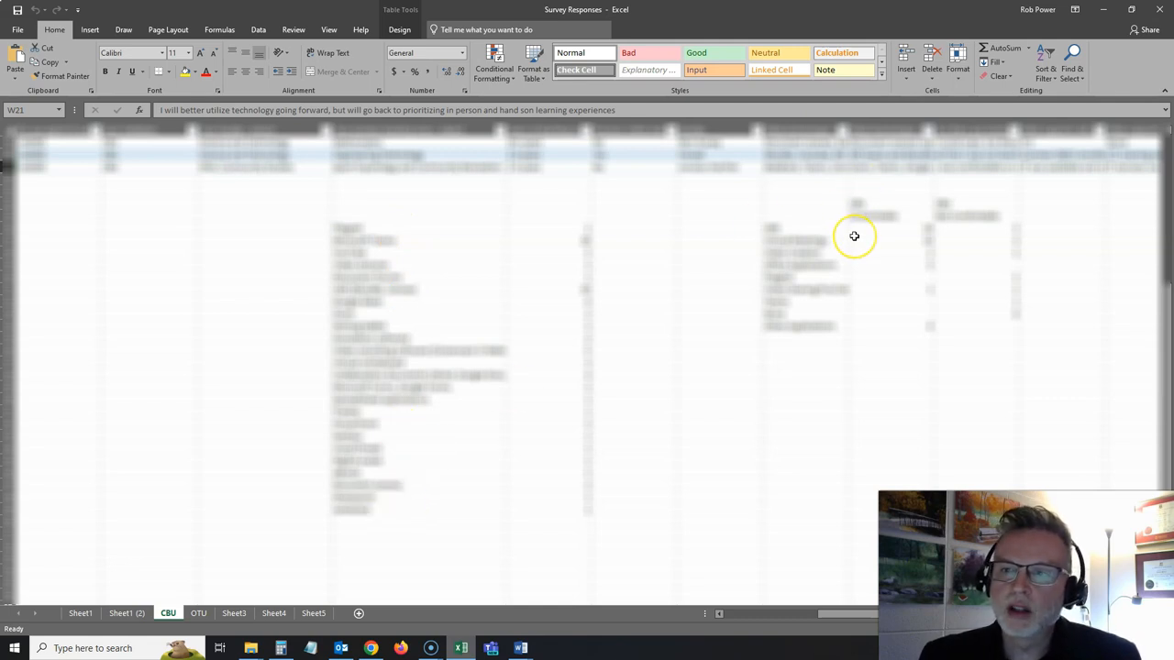
{"action": "mouse_move", "coordinate": [977, 233]}
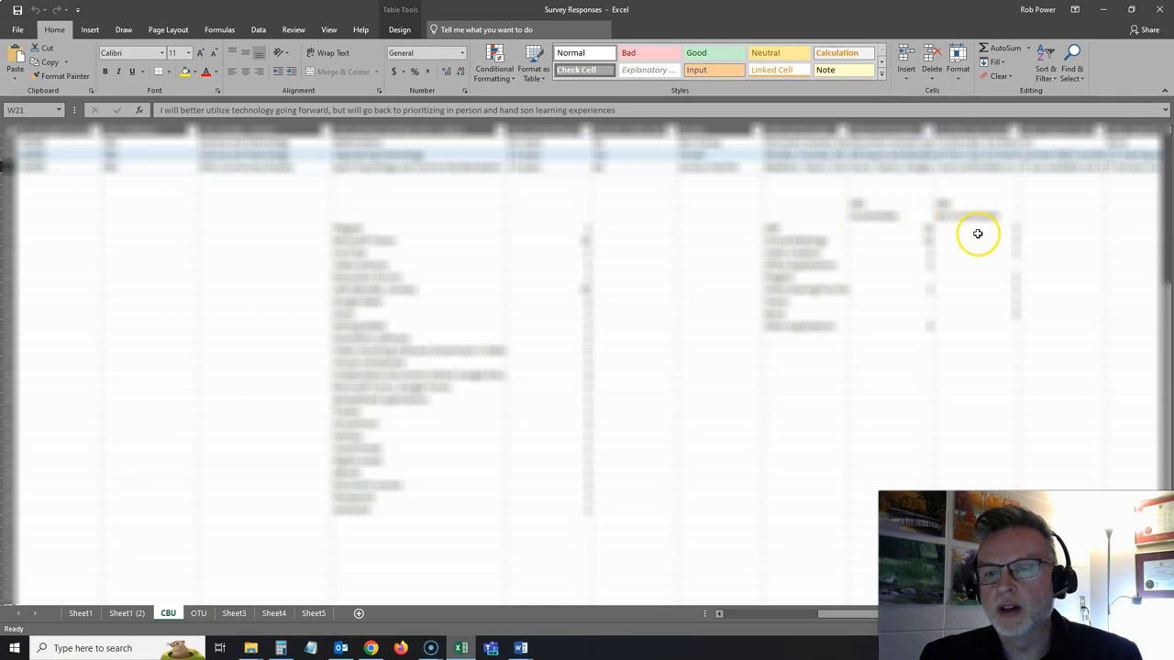
{"action": "mouse_move", "coordinate": [457, 469]}
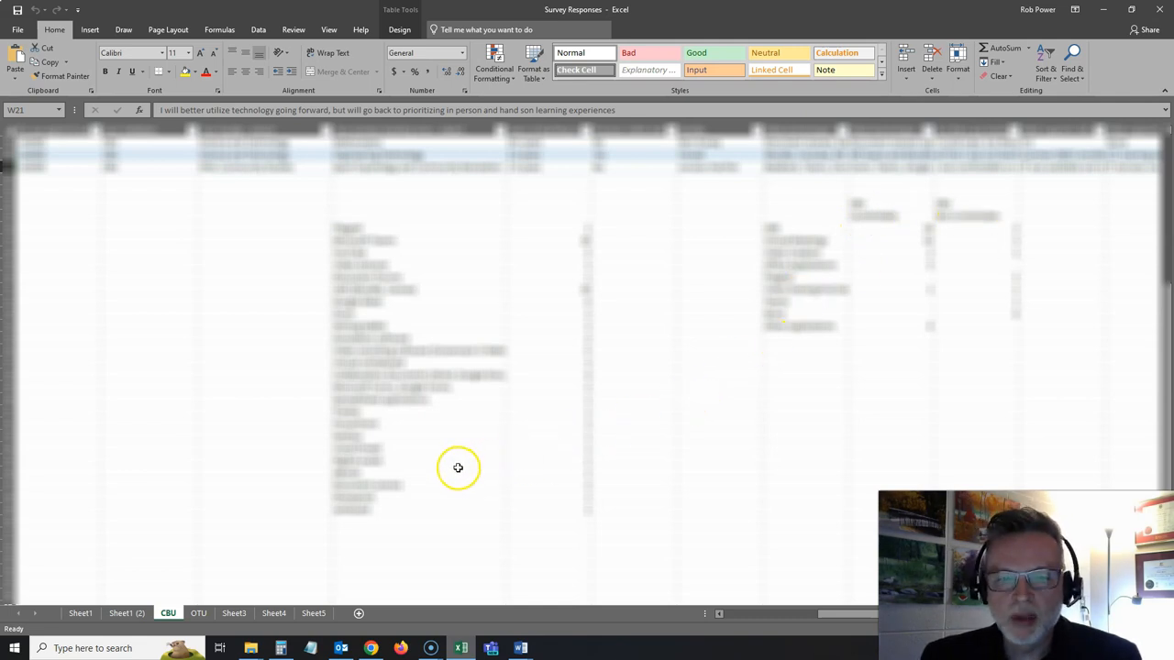
{"action": "mouse_move", "coordinate": [454, 468]}
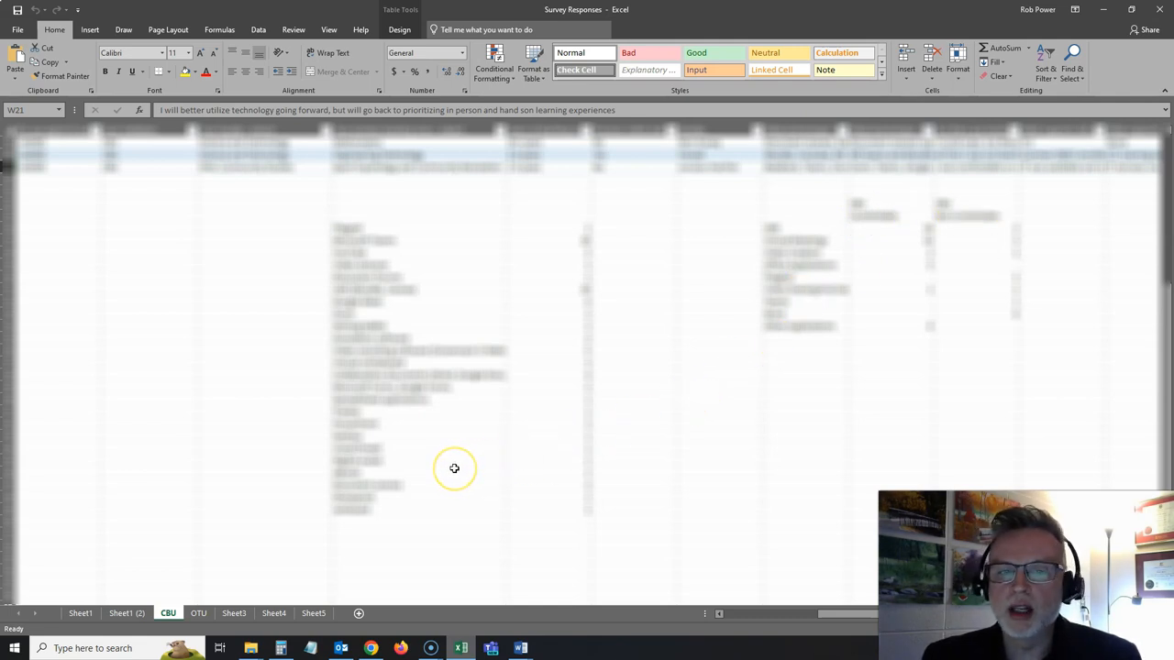
{"action": "mouse_move", "coordinate": [460, 458]}
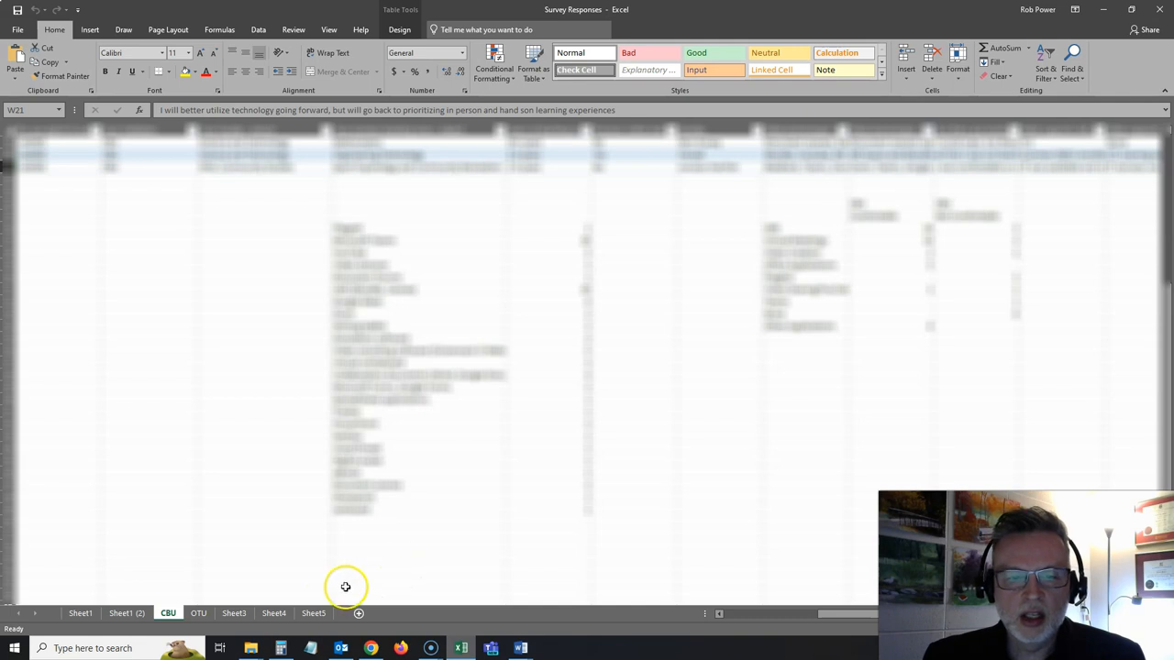
{"action": "left_click", "coordinate": [274, 613]}
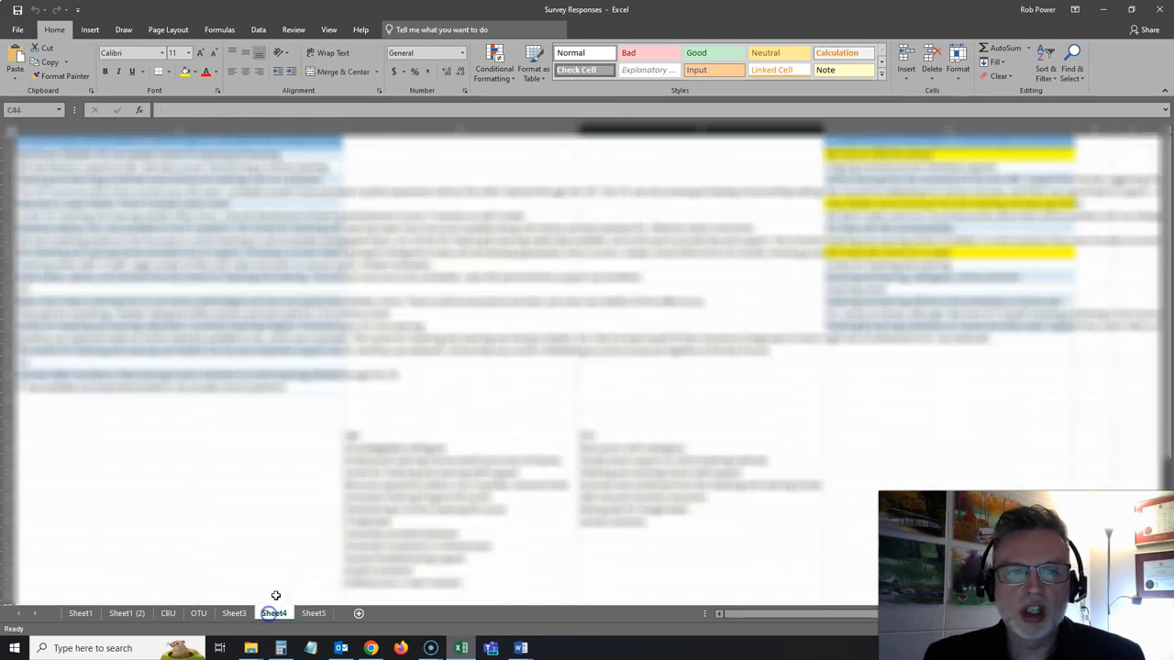
Step: Scroll Sheet4, then switch to Sheet3 with the summary count and percentage tables
{"action": "scroll", "scroll_direction": "down", "scroll_amount": 3}
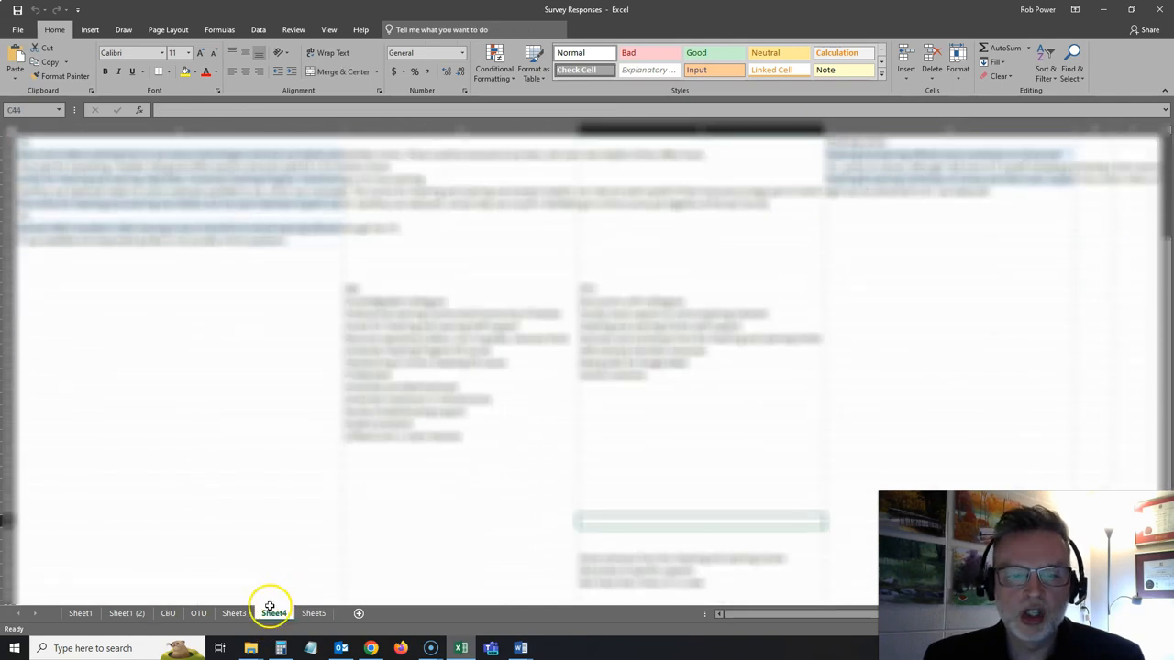
{"action": "left_click", "coordinate": [233, 614]}
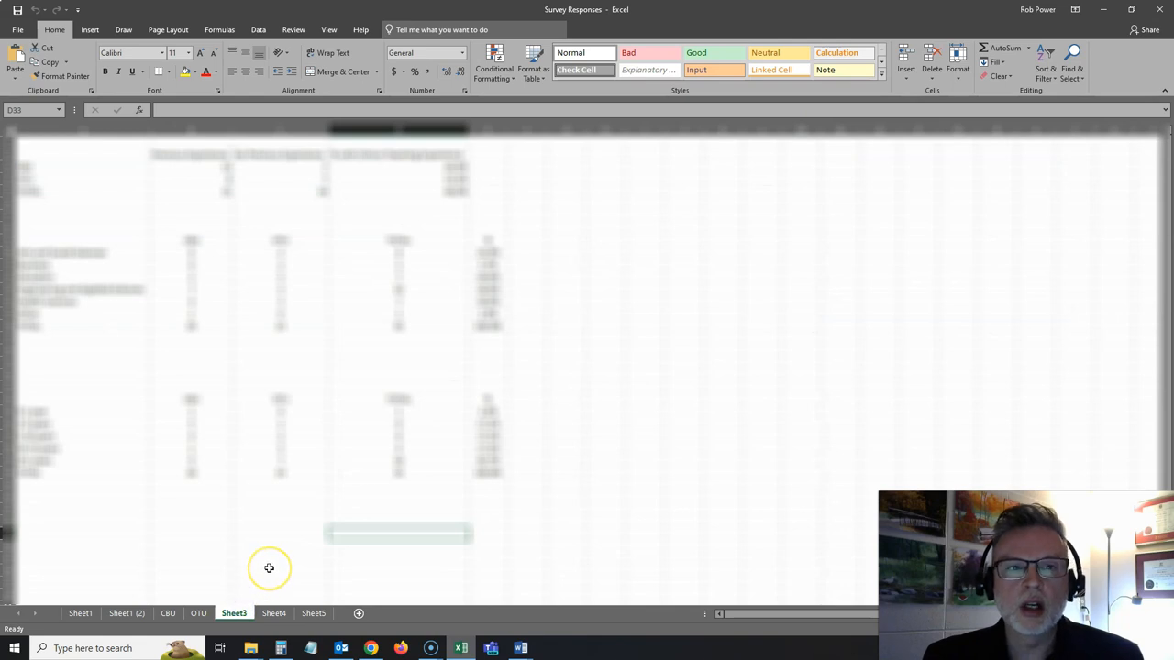
{"action": "mouse_move", "coordinate": [173, 323]}
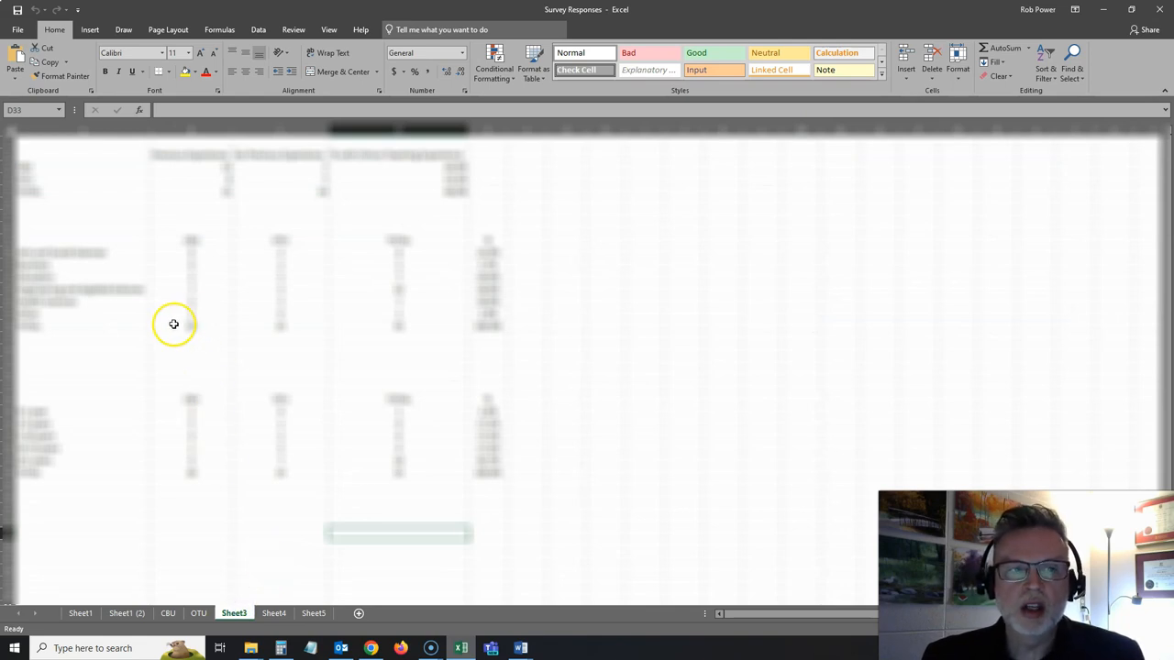
{"action": "mouse_move", "coordinate": [150, 357]}
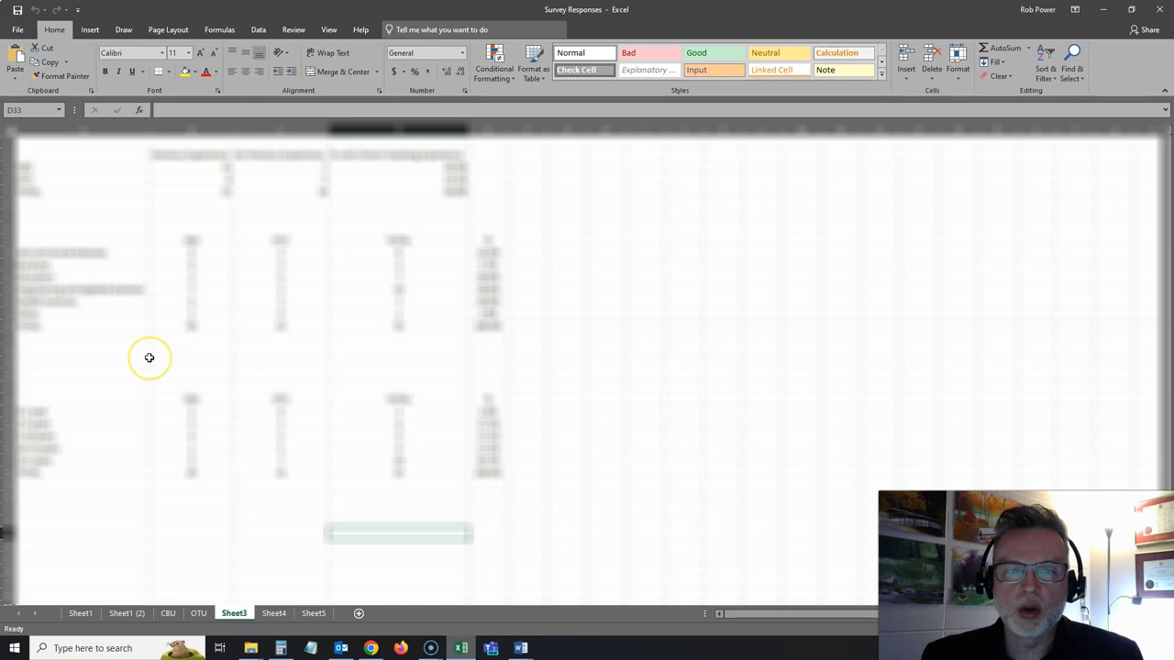
{"action": "mouse_move", "coordinate": [156, 367]}
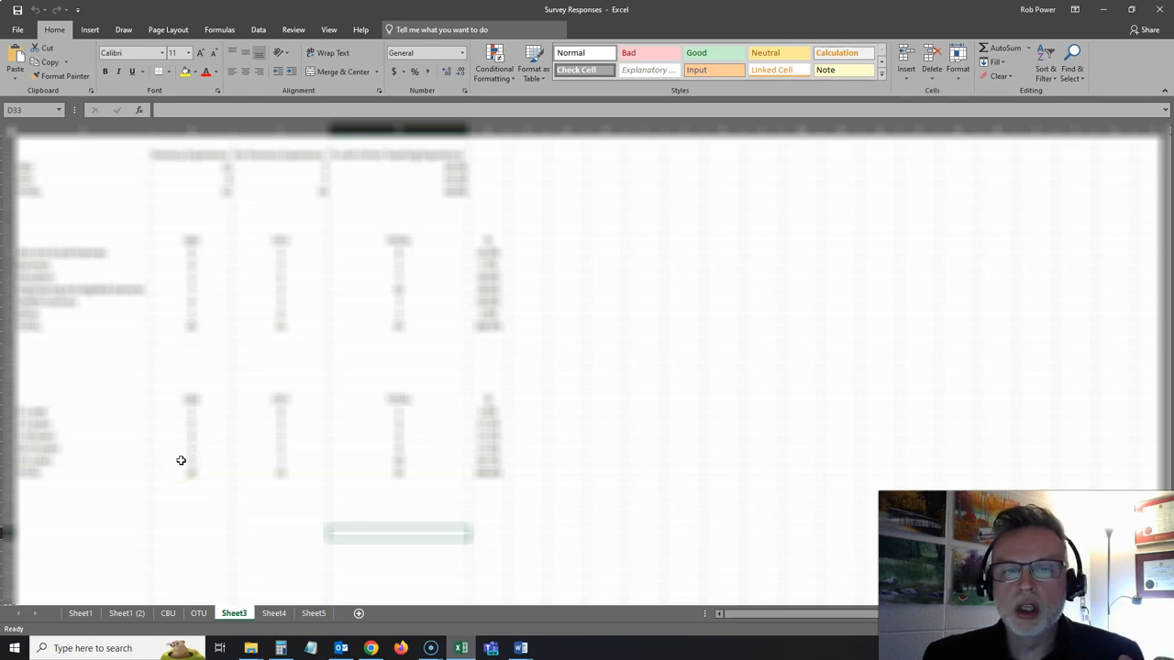
{"action": "mouse_move", "coordinate": [184, 452]}
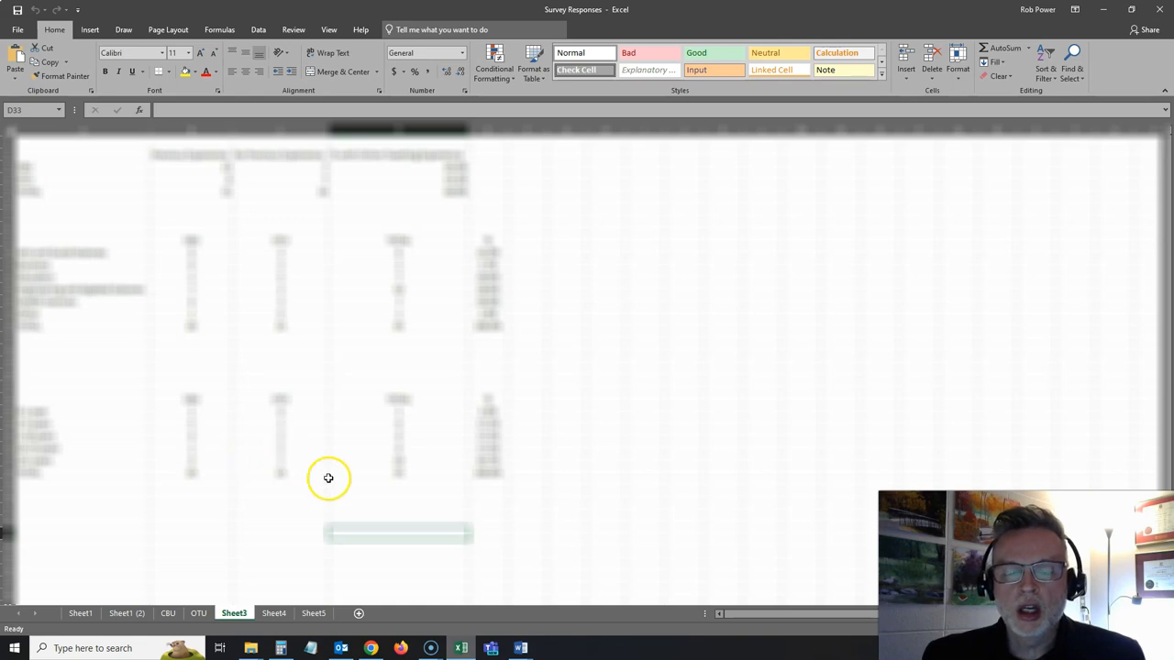
{"action": "mouse_move", "coordinate": [391, 473]}
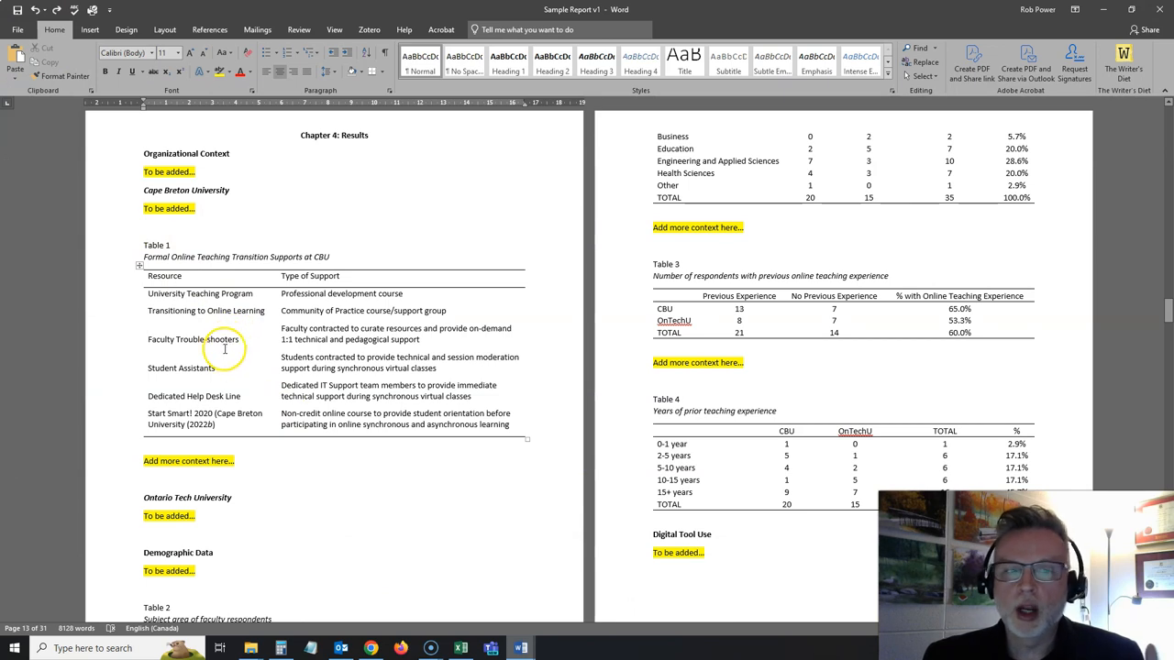
{"action": "mouse_move", "coordinate": [222, 355]}
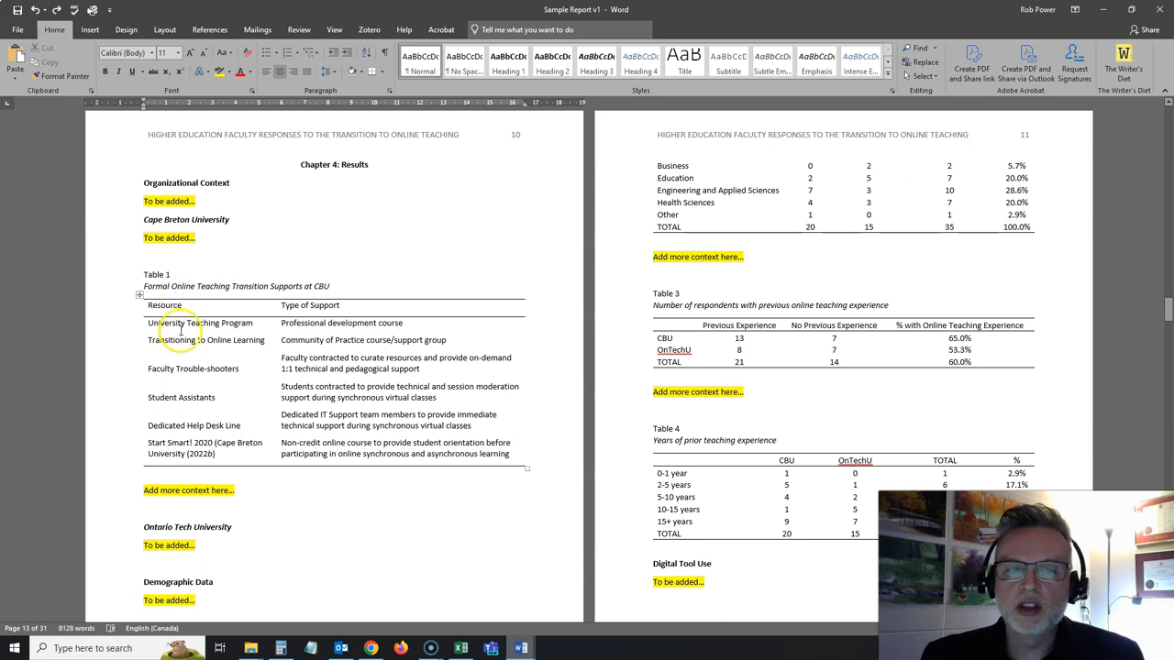
{"action": "mouse_move", "coordinate": [724, 280]}
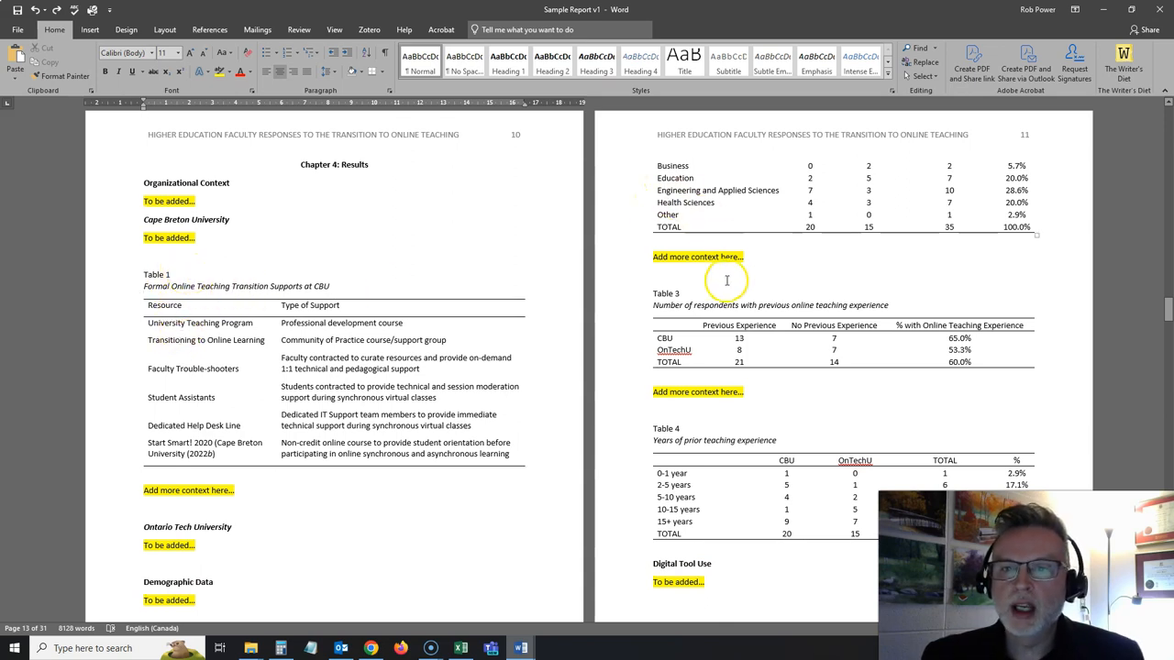
Step: Scroll through Sample Report v1's Chapter 4 Results tables, figures and placeholder notes
{"action": "scroll", "scroll_direction": "down", "scroll_amount": 3}
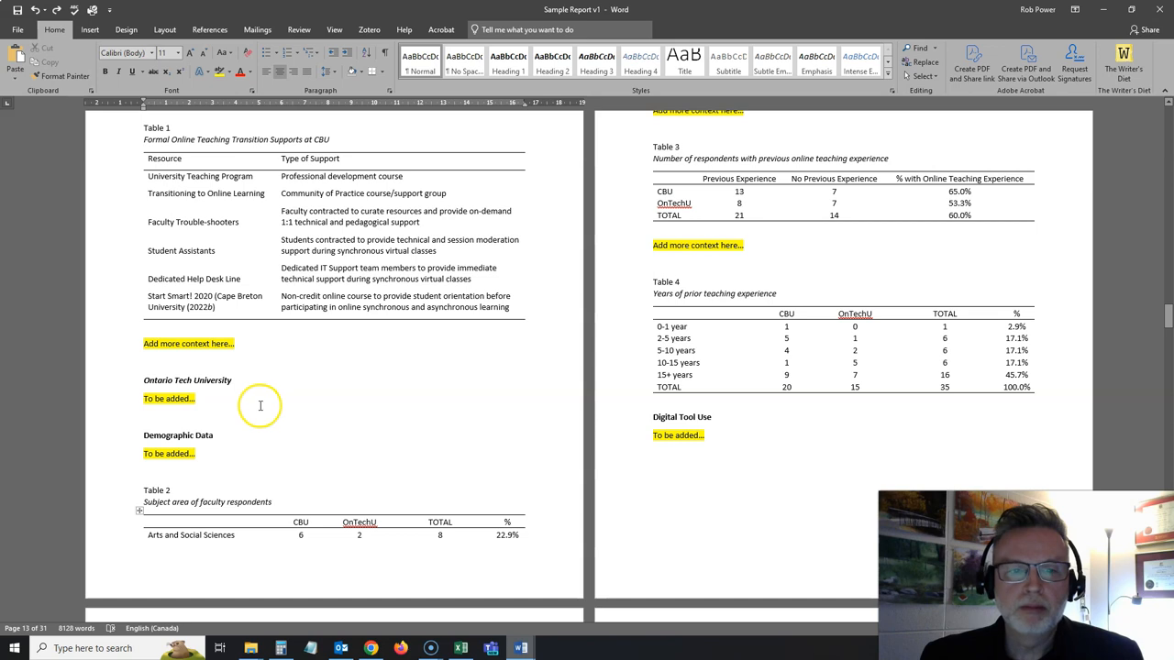
{"action": "scroll", "scroll_direction": "down", "scroll_amount": 3}
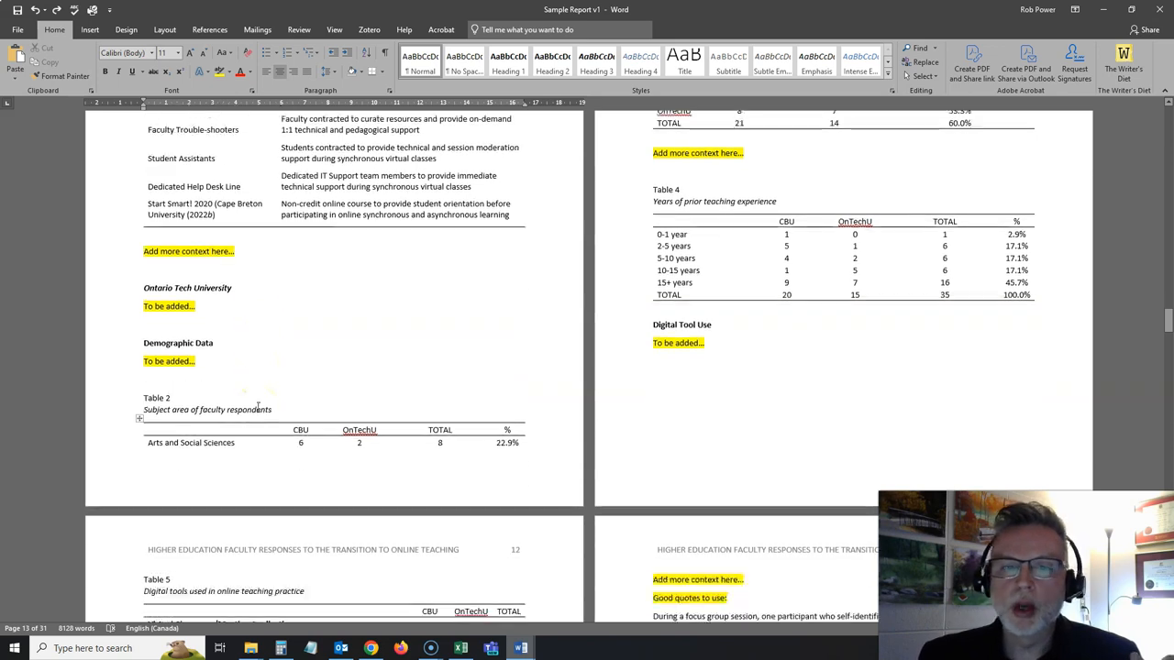
{"action": "scroll", "scroll_direction": "down", "scroll_amount": 3}
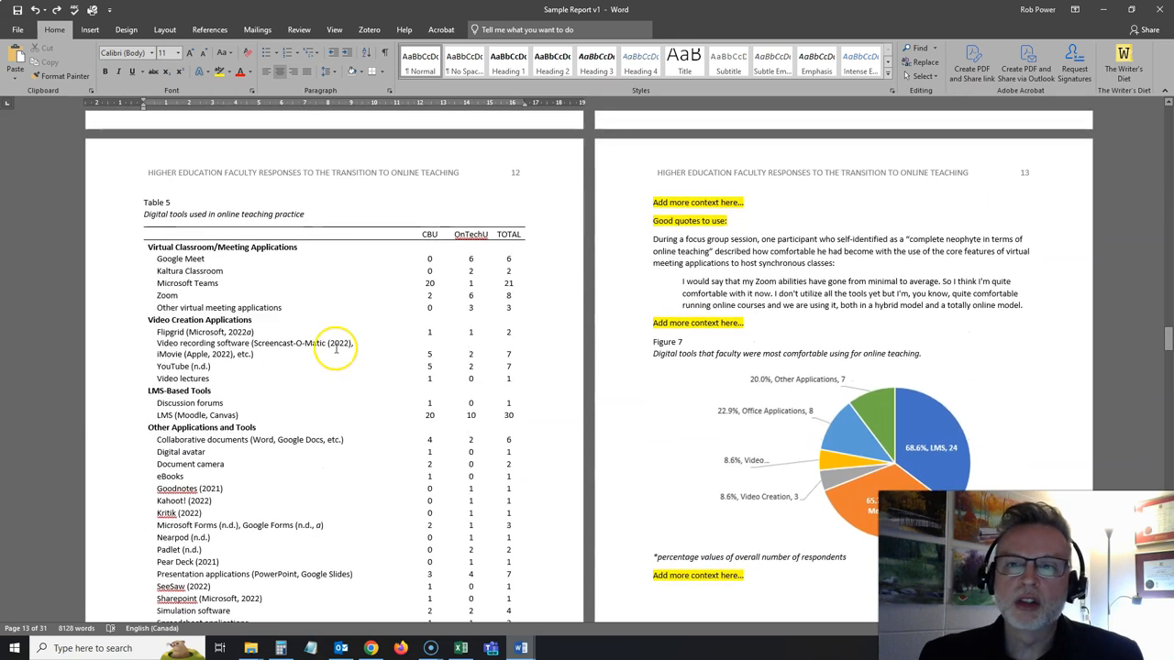
{"action": "mouse_move", "coordinate": [667, 263]}
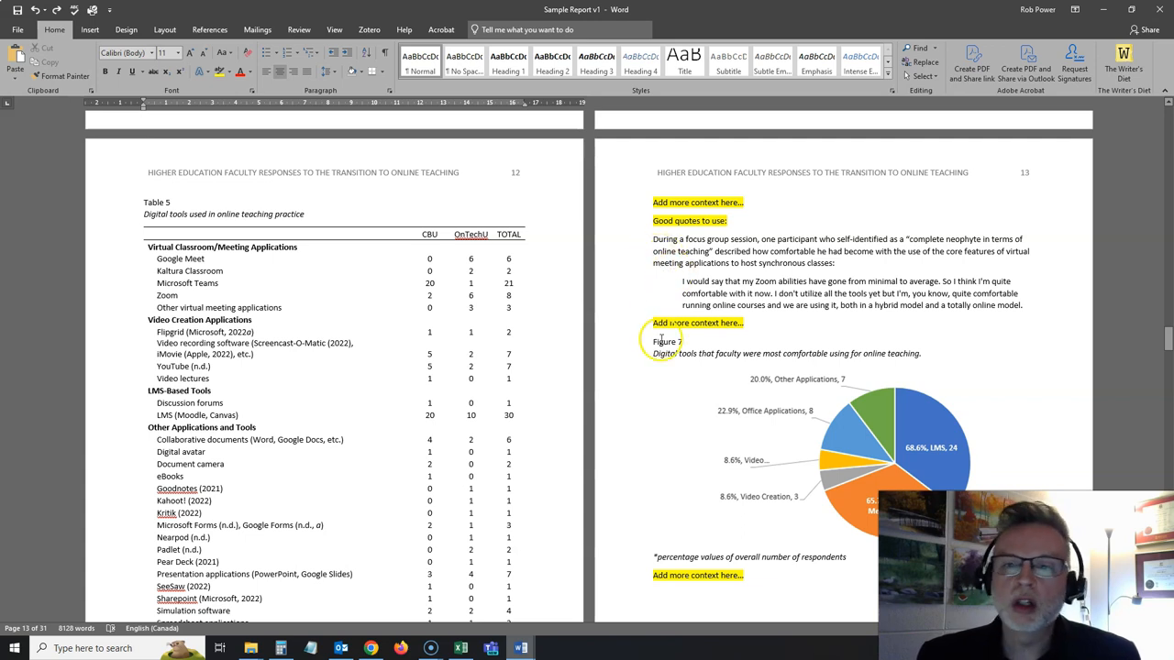
{"action": "scroll", "scroll_direction": "down", "scroll_amount": 3}
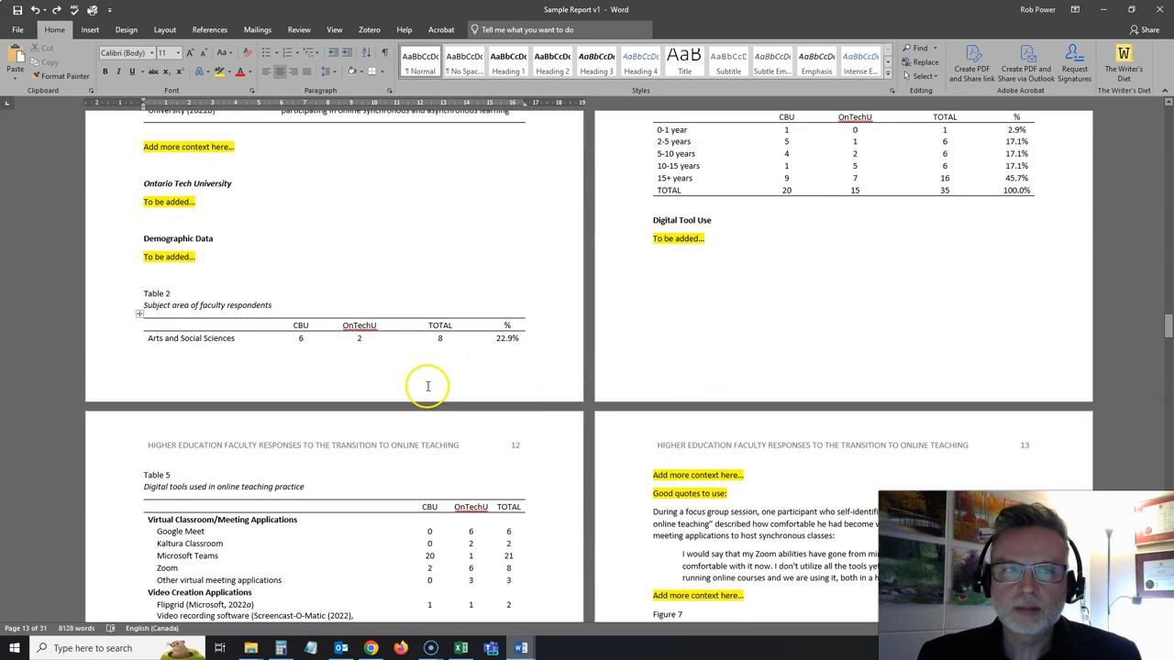
{"action": "scroll", "scroll_direction": "down", "scroll_amount": 3}
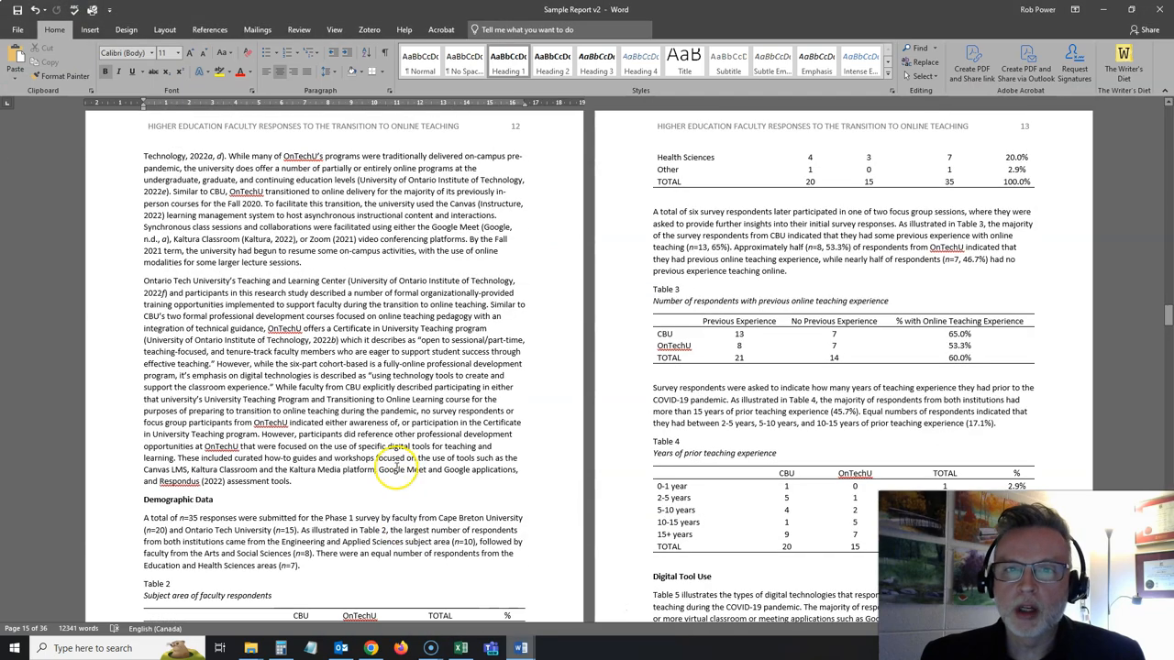
Step: Scroll Sample Report v2 to the Demographic Data section and Tables 2–4
{"action": "scroll", "scroll_direction": "down", "scroll_amount": 3}
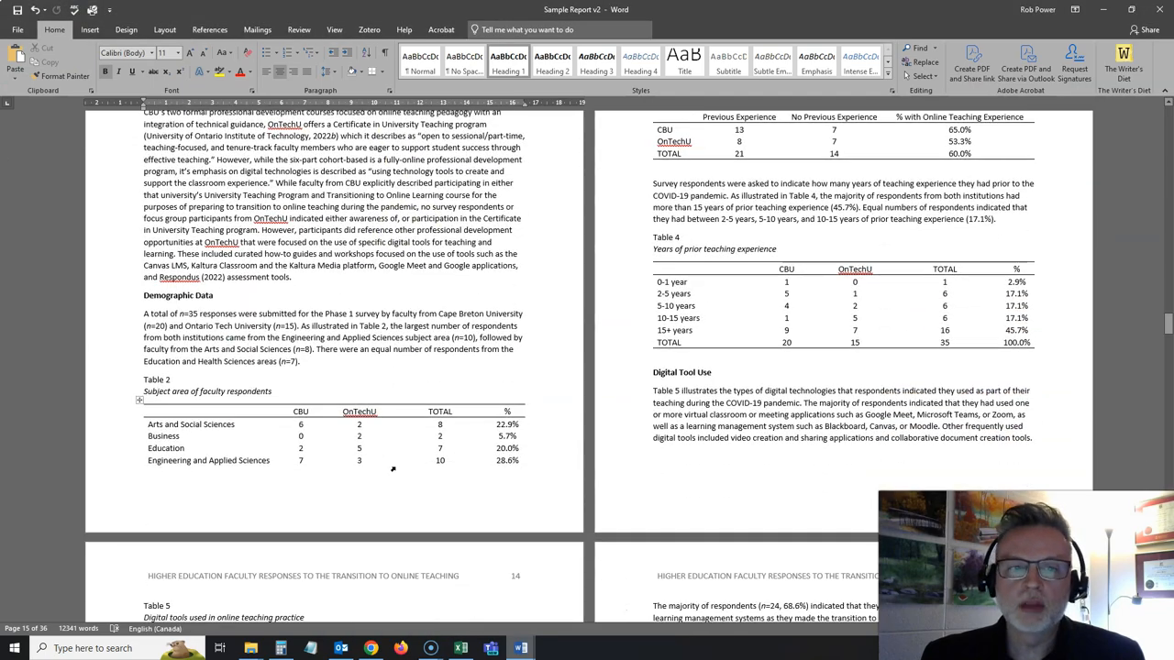
{"action": "scroll", "scroll_direction": "down", "scroll_amount": 3}
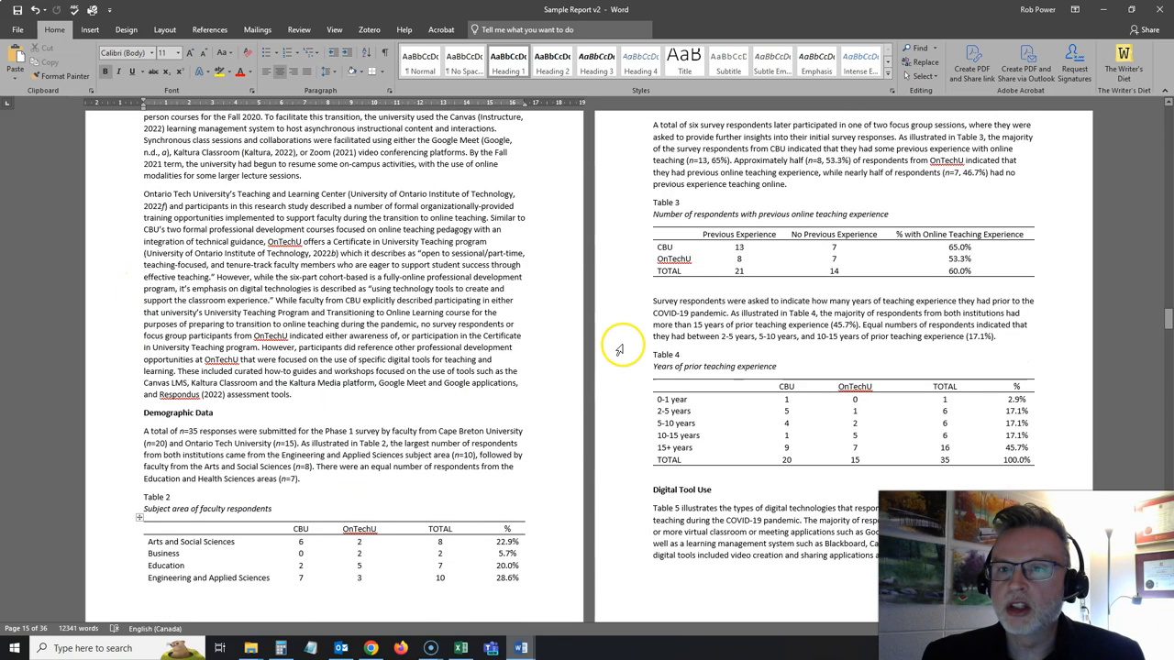
{"action": "scroll", "scroll_direction": "down", "scroll_amount": 3}
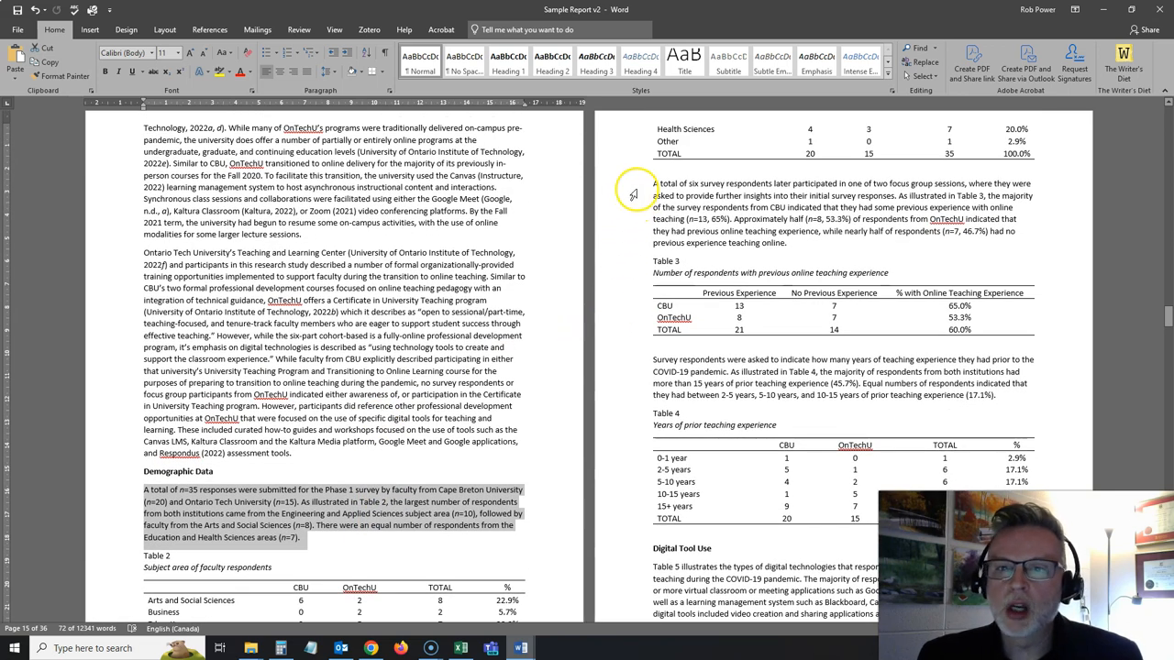
{"action": "mouse_move", "coordinate": [697, 351]}
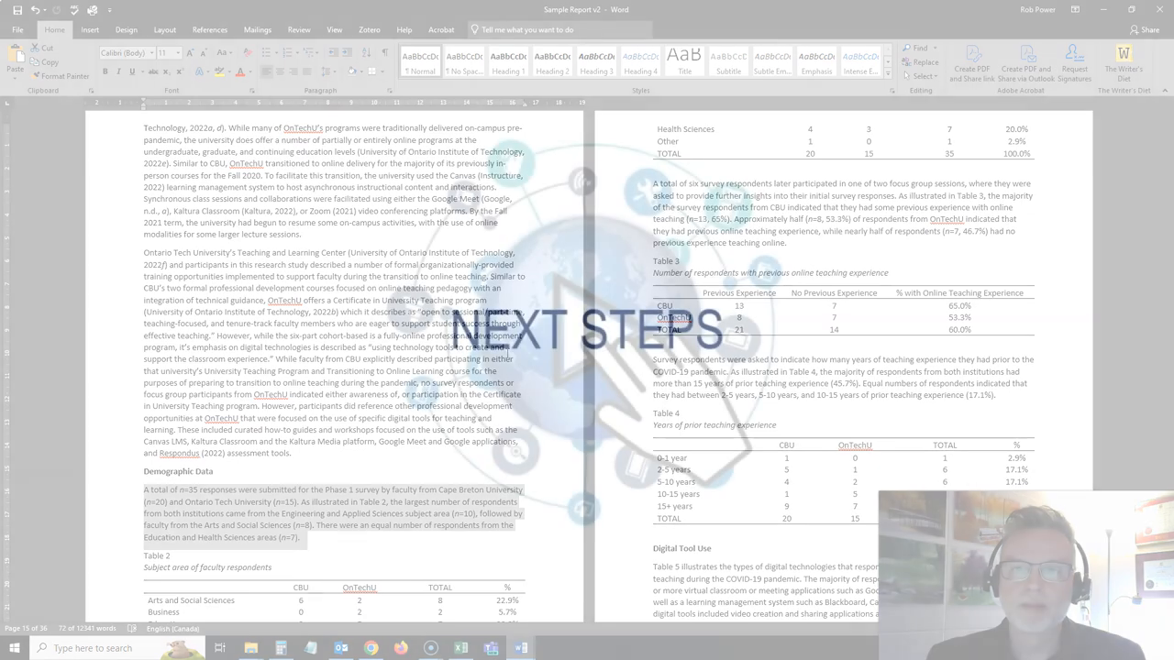
{"action": "scroll", "scroll_direction": "down", "scroll_amount": 3}
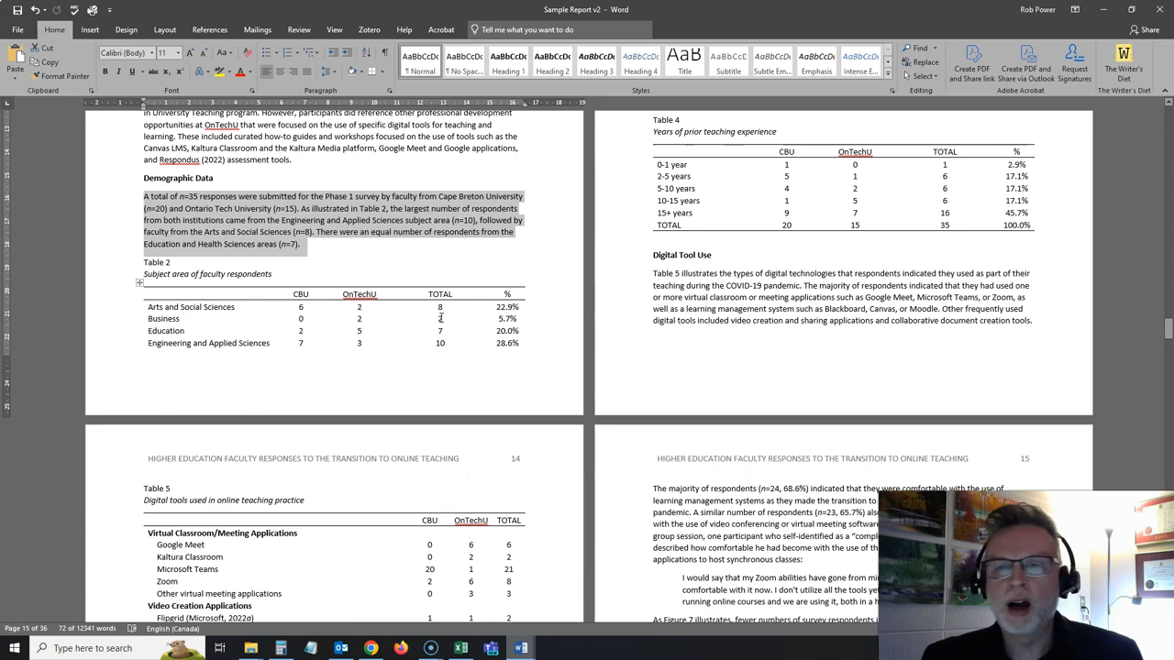
{"action": "scroll", "scroll_direction": "down", "scroll_amount": 3}
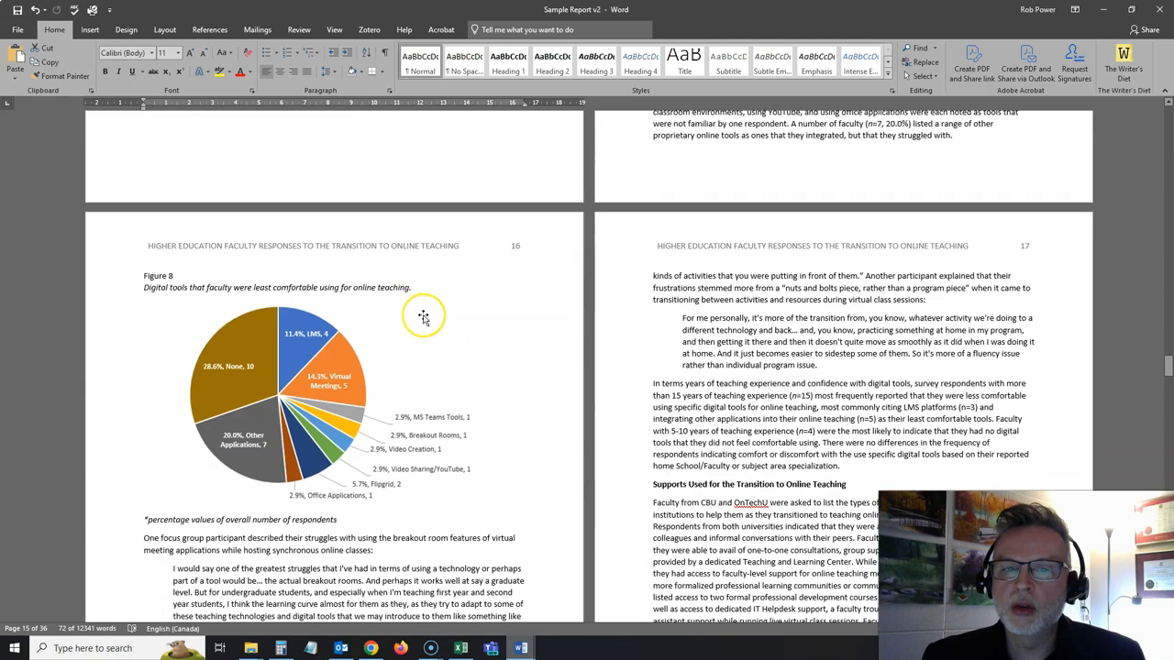
{"action": "scroll", "scroll_direction": "down", "scroll_amount": 3}
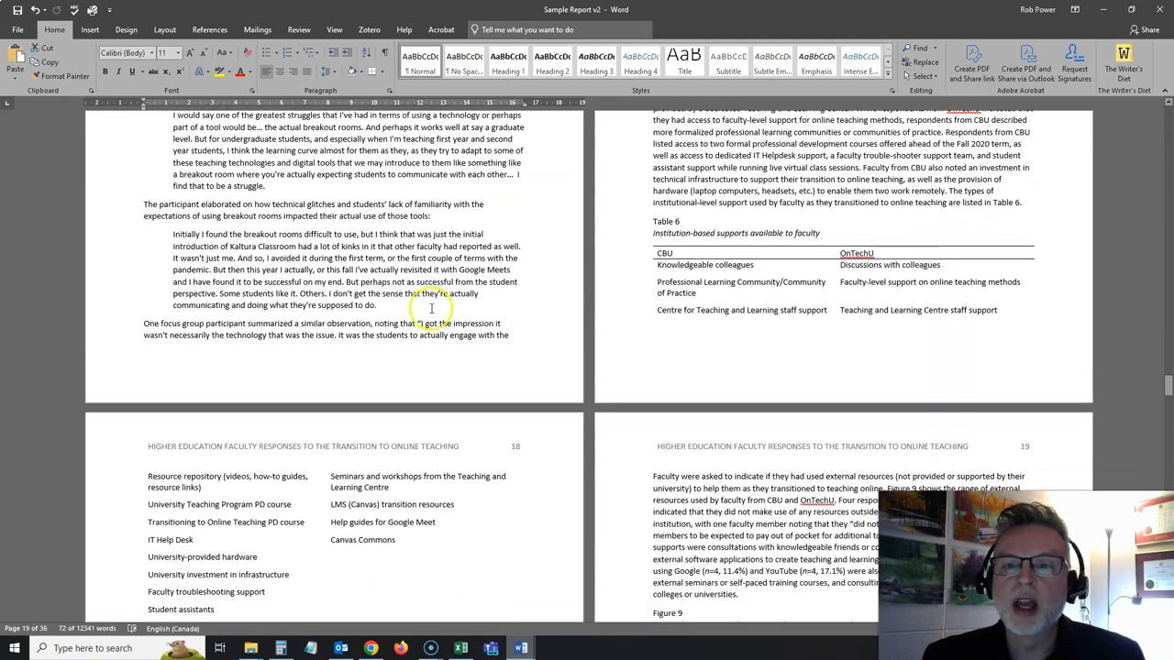
{"action": "scroll", "scroll_direction": "down", "scroll_amount": 3}
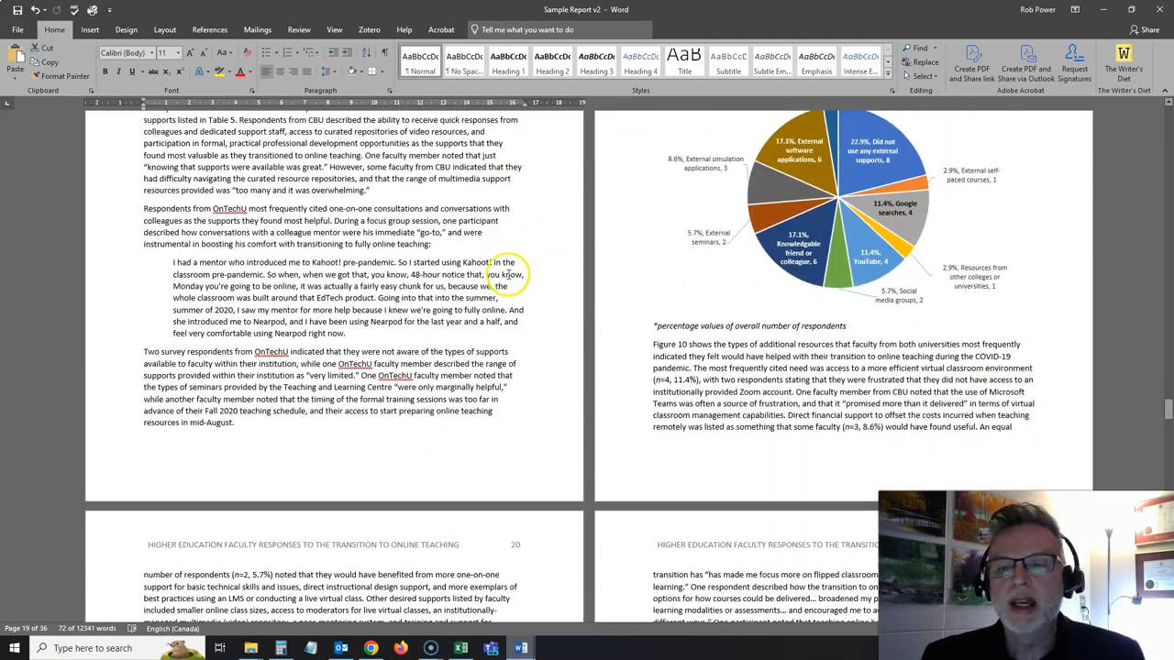
{"action": "scroll", "scroll_direction": "down", "scroll_amount": 3}
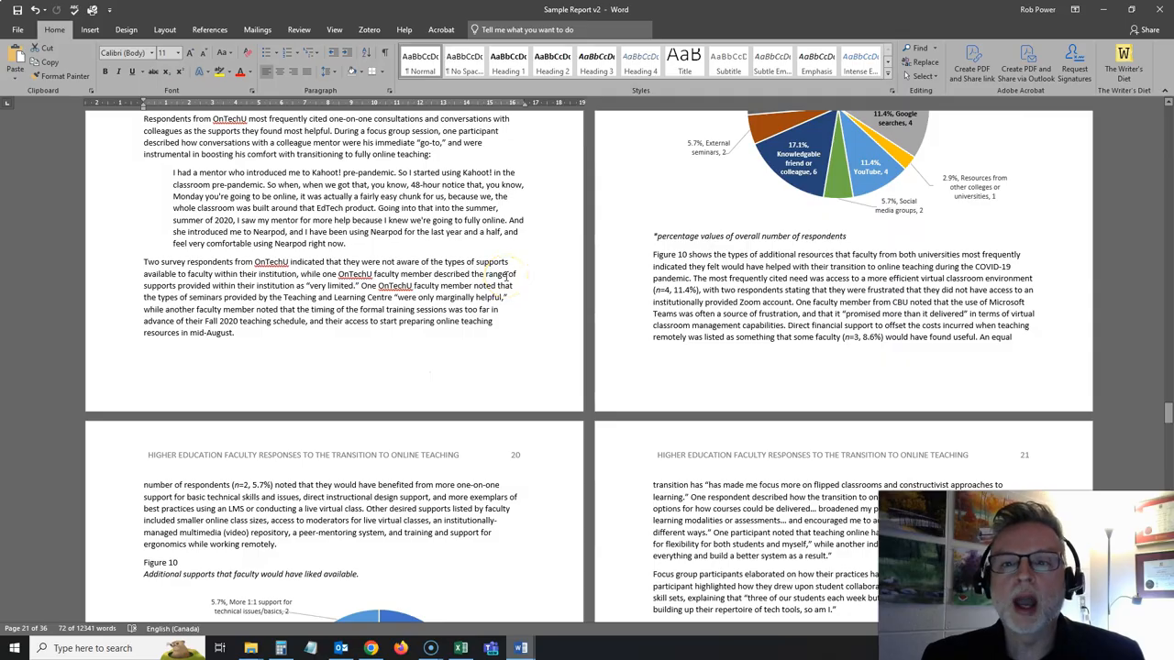
{"action": "scroll", "scroll_direction": "down", "scroll_amount": 3}
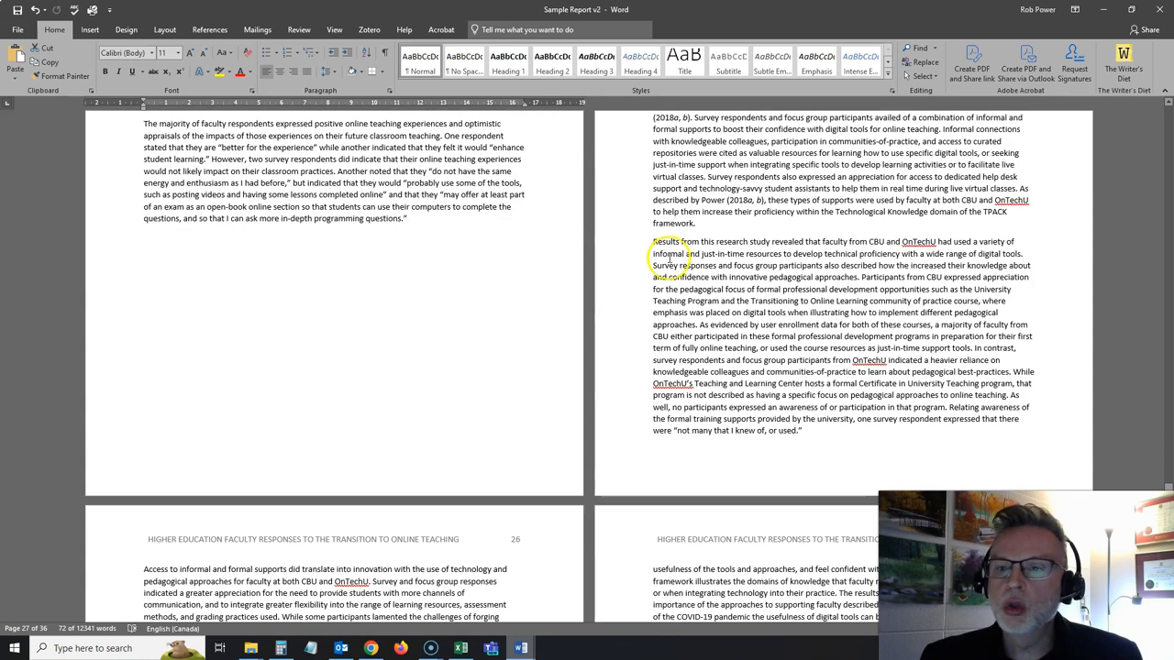
{"action": "scroll", "scroll_direction": "down", "scroll_amount": 3}
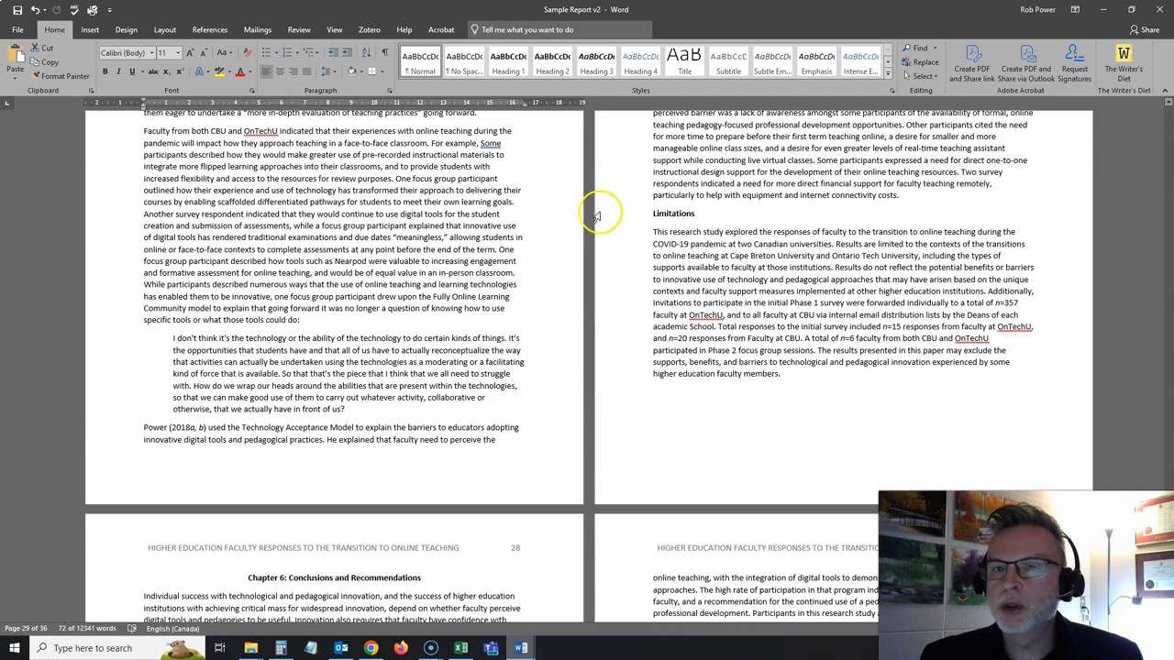
{"action": "scroll", "scroll_direction": "down", "scroll_amount": 3}
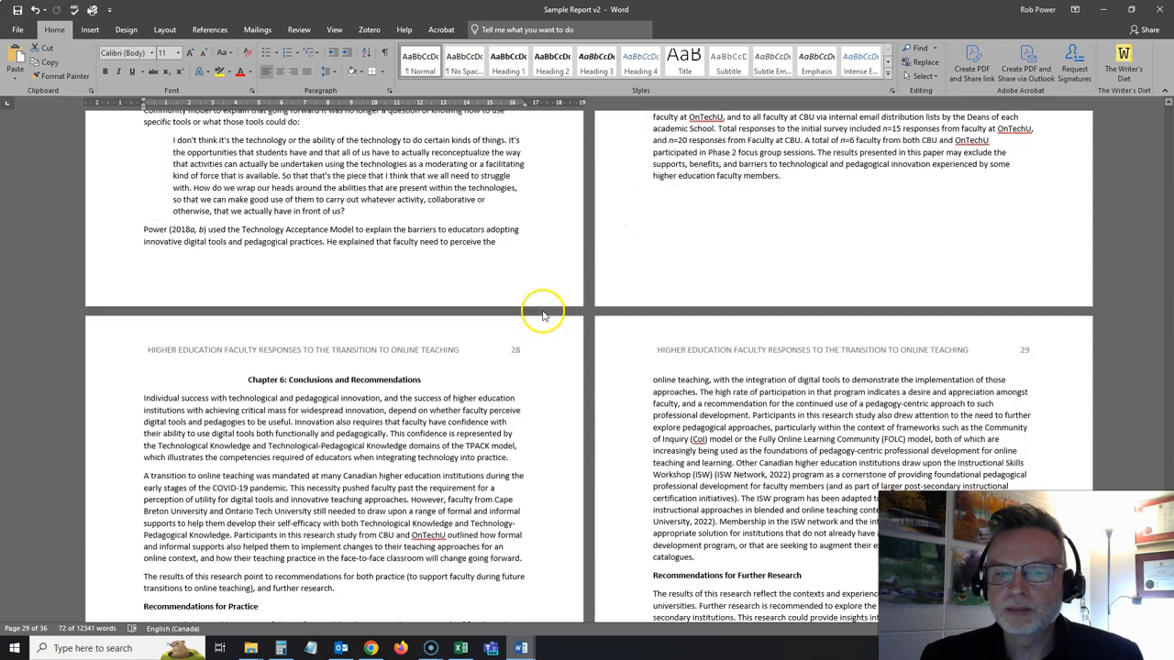